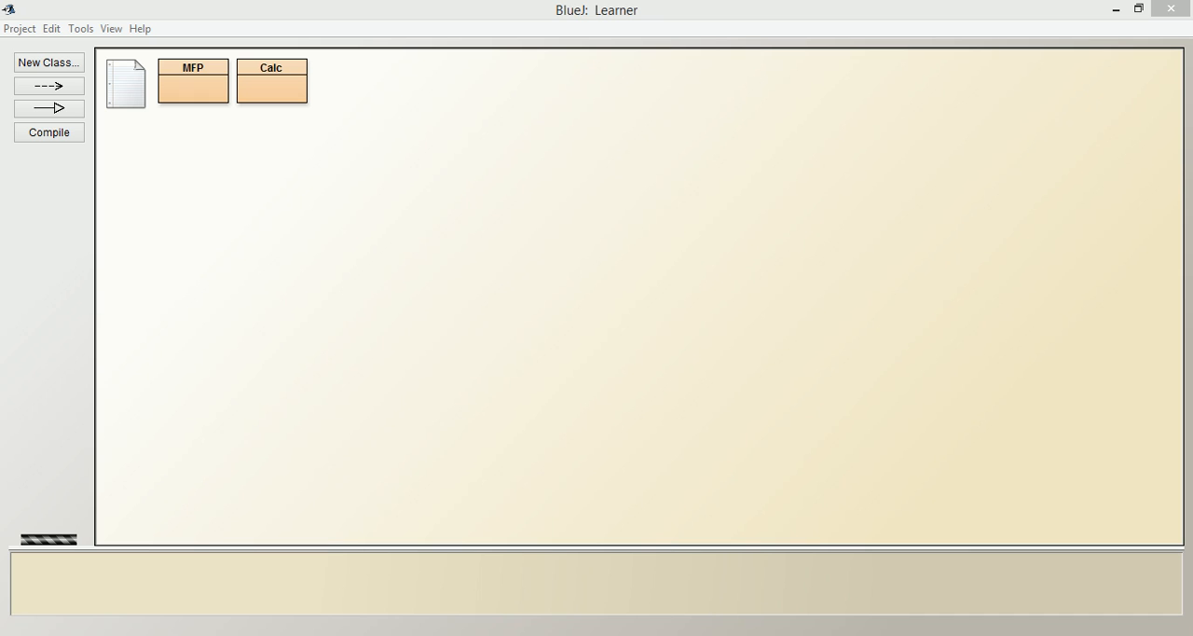
- Create a new class named SimpleInterest in the Learner project via New Class
right_click(507, 283)
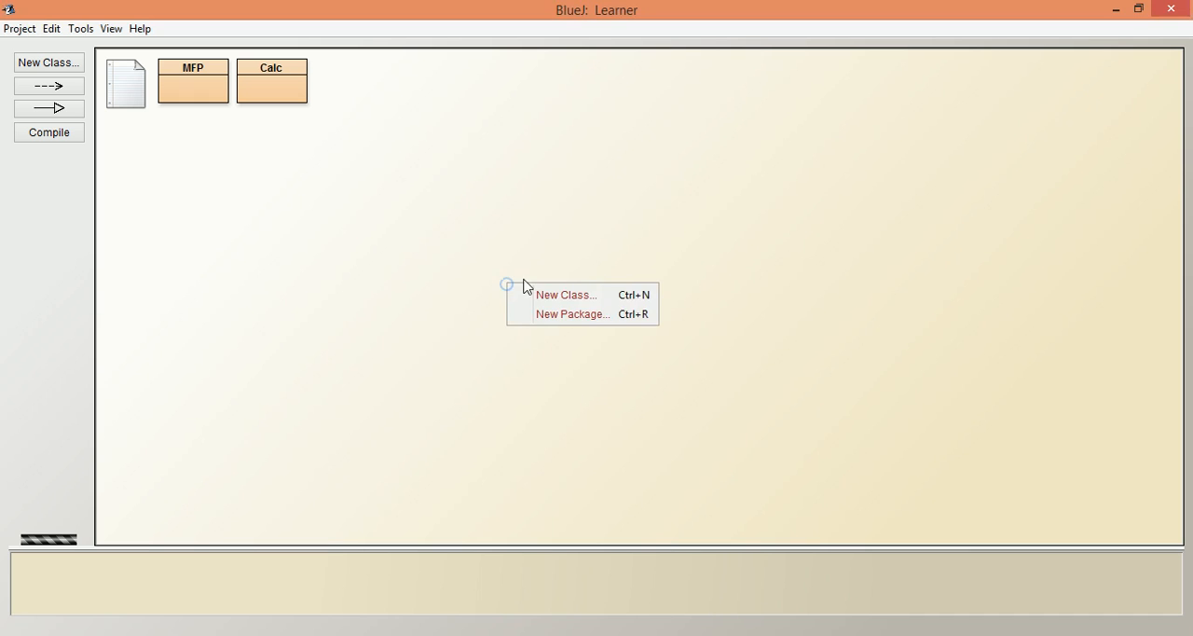
click(567, 294)
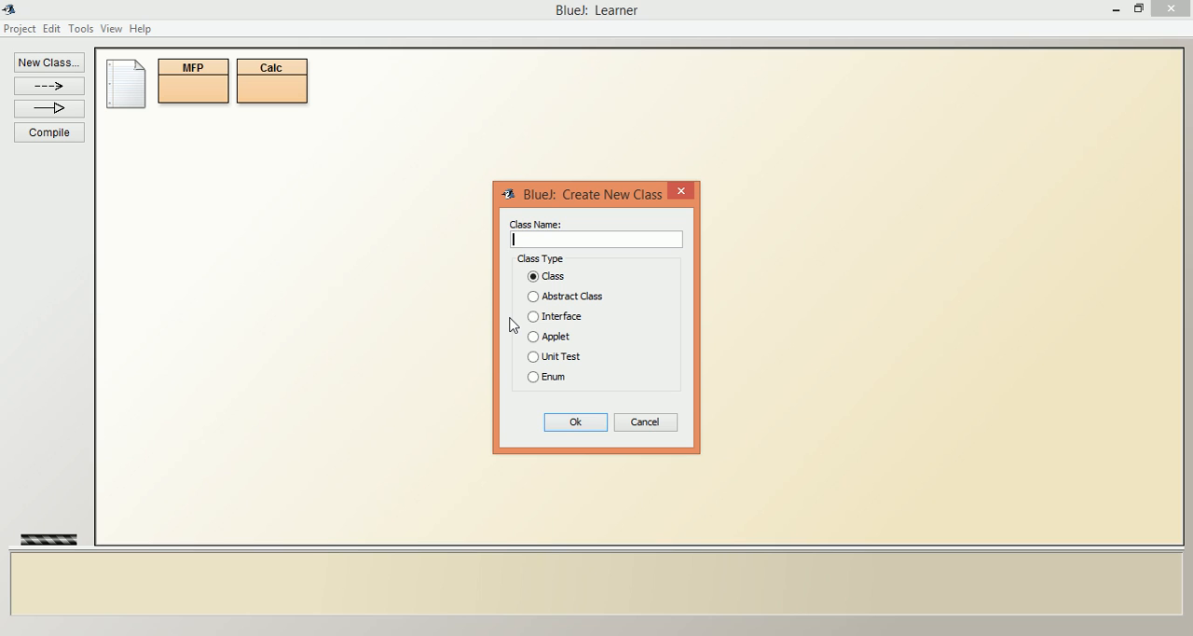
text(S)
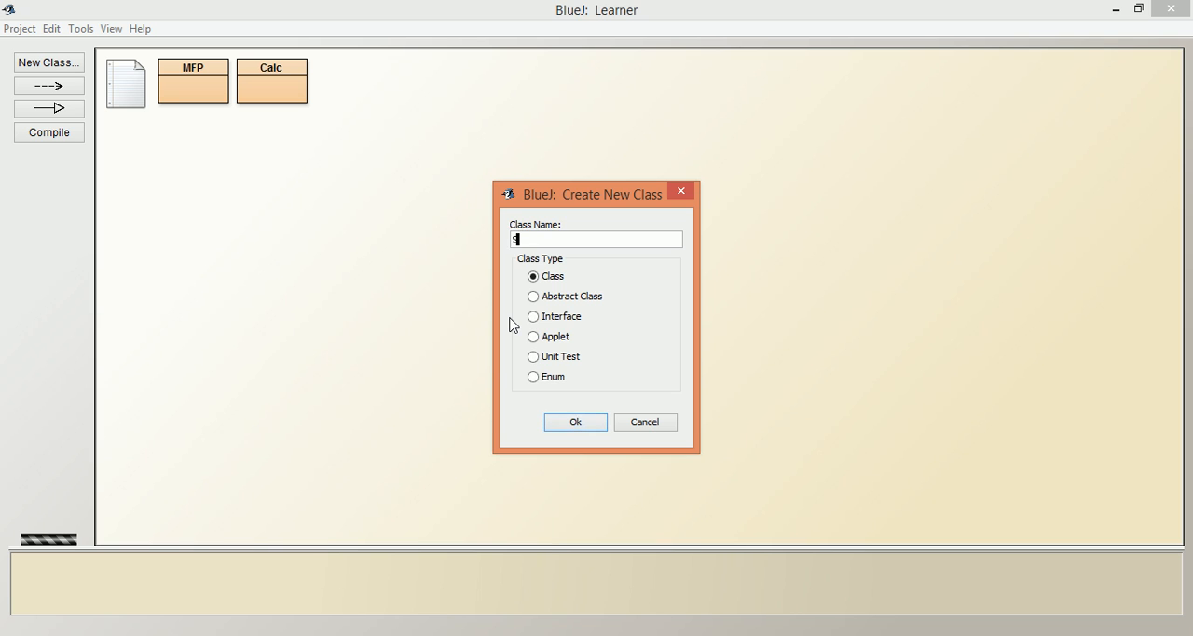
text(SimpleInt)
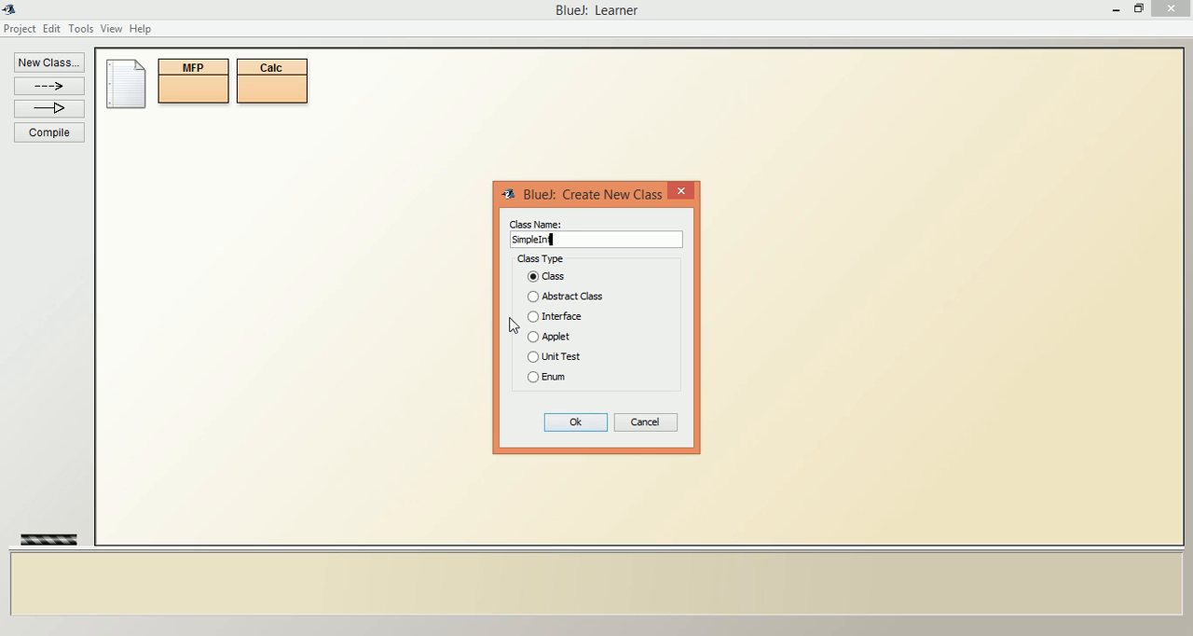
click(575, 421)
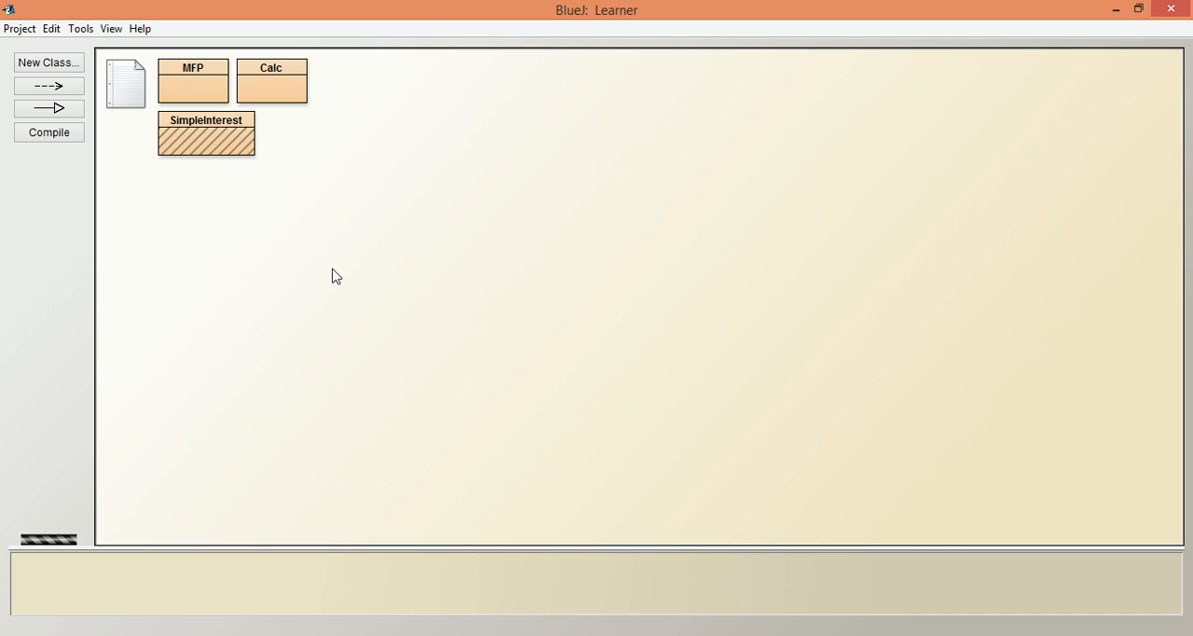
- Begin the SimpleInterest source with the comment '// Simple Interest by user input'
double_click(206, 134)
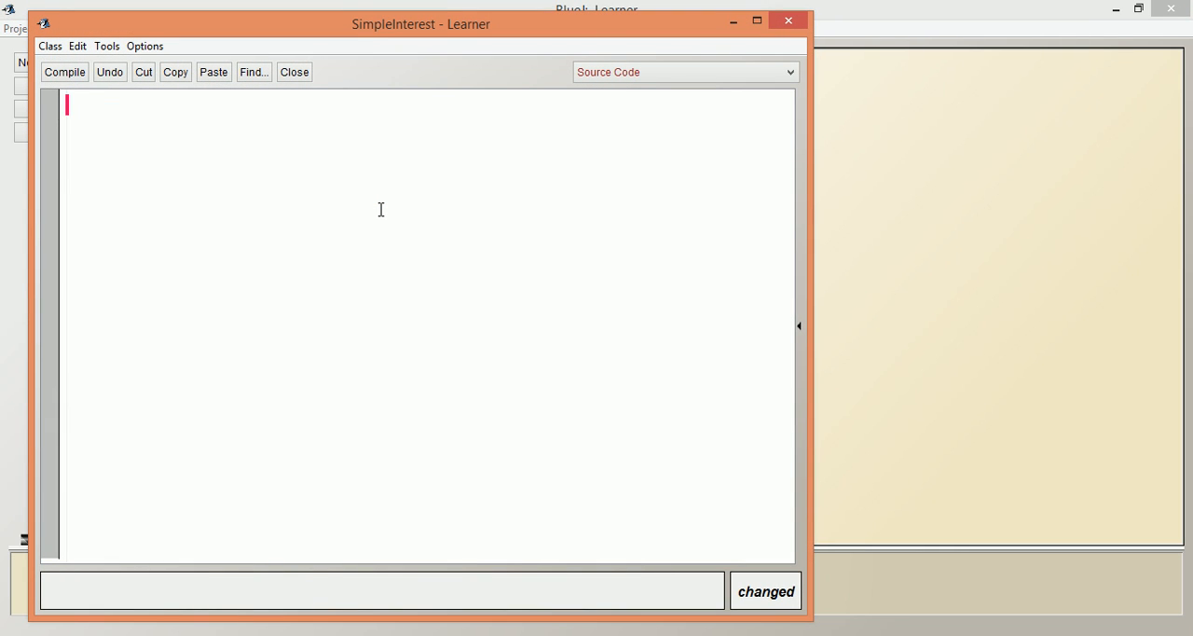
text(//)
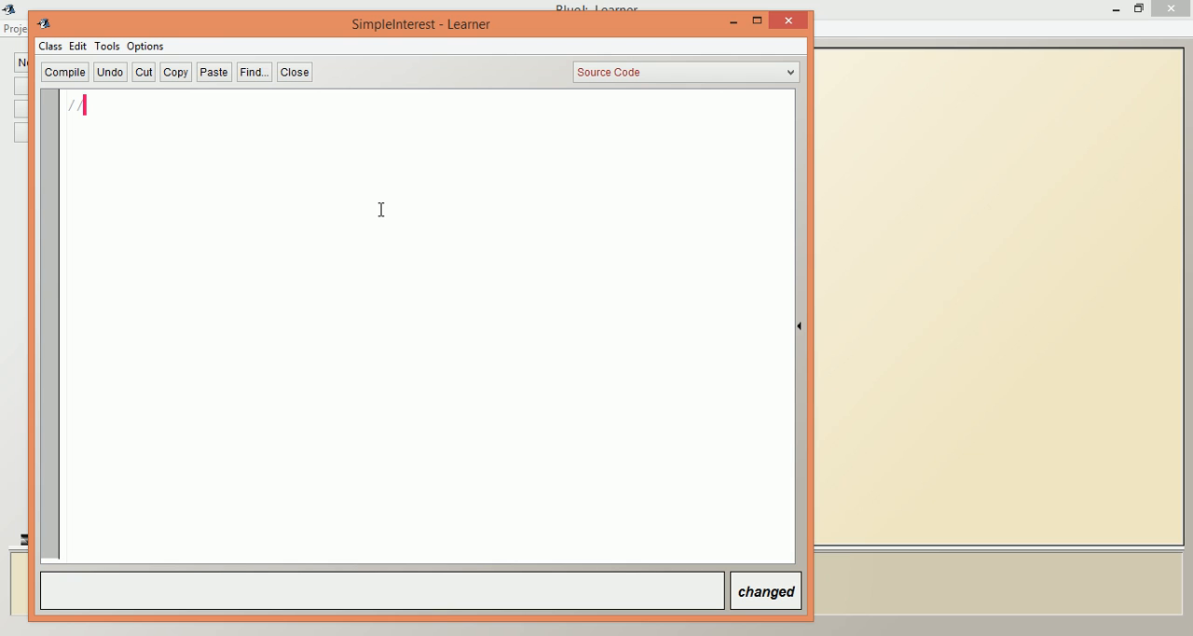
text(Simple)
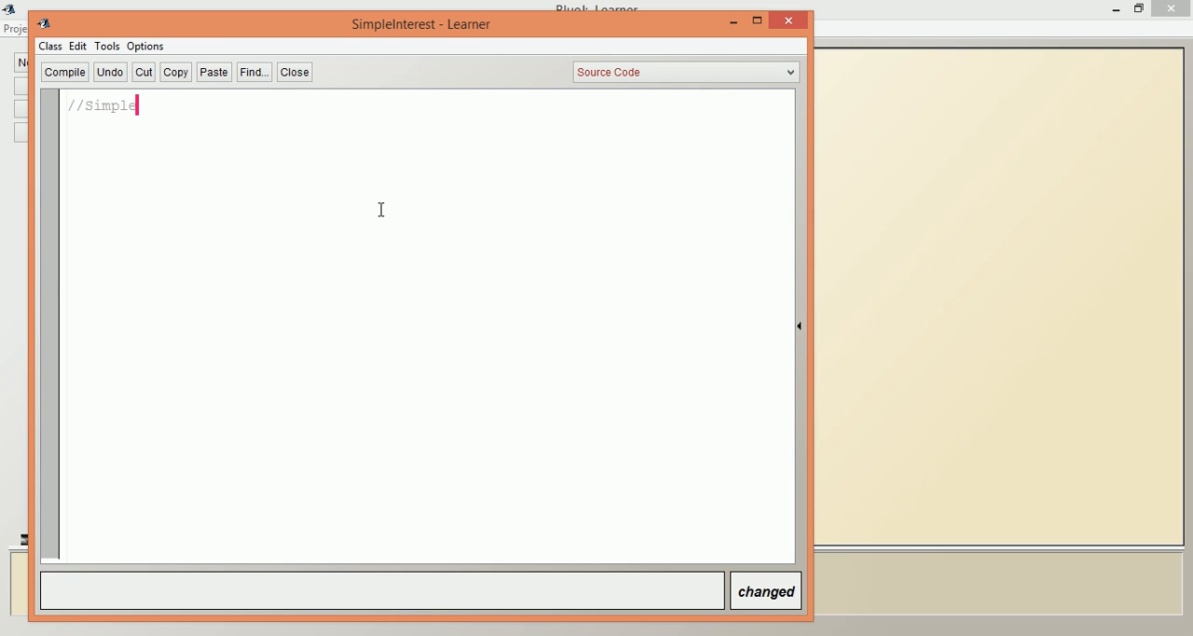
text(Interest)
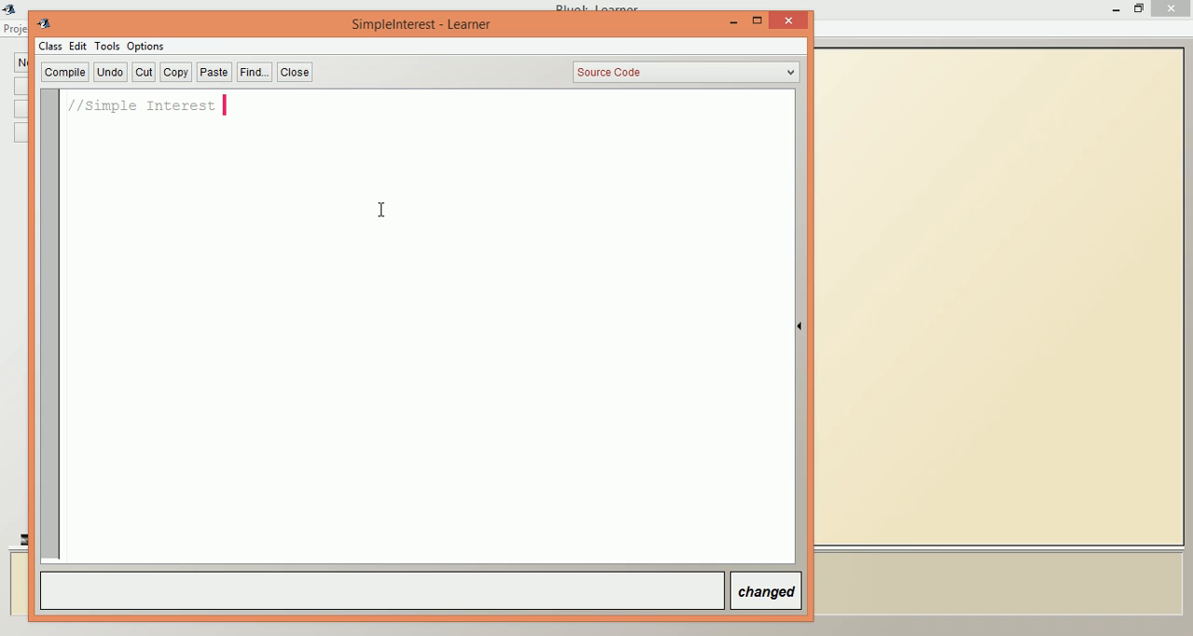
text(by)
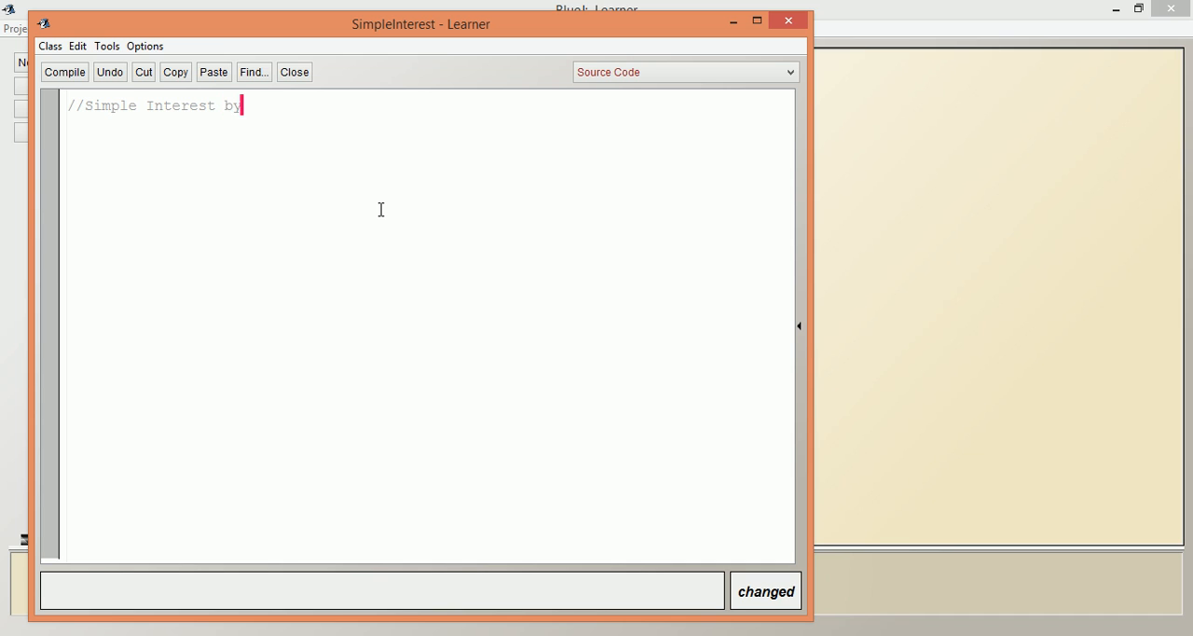
text(user input)
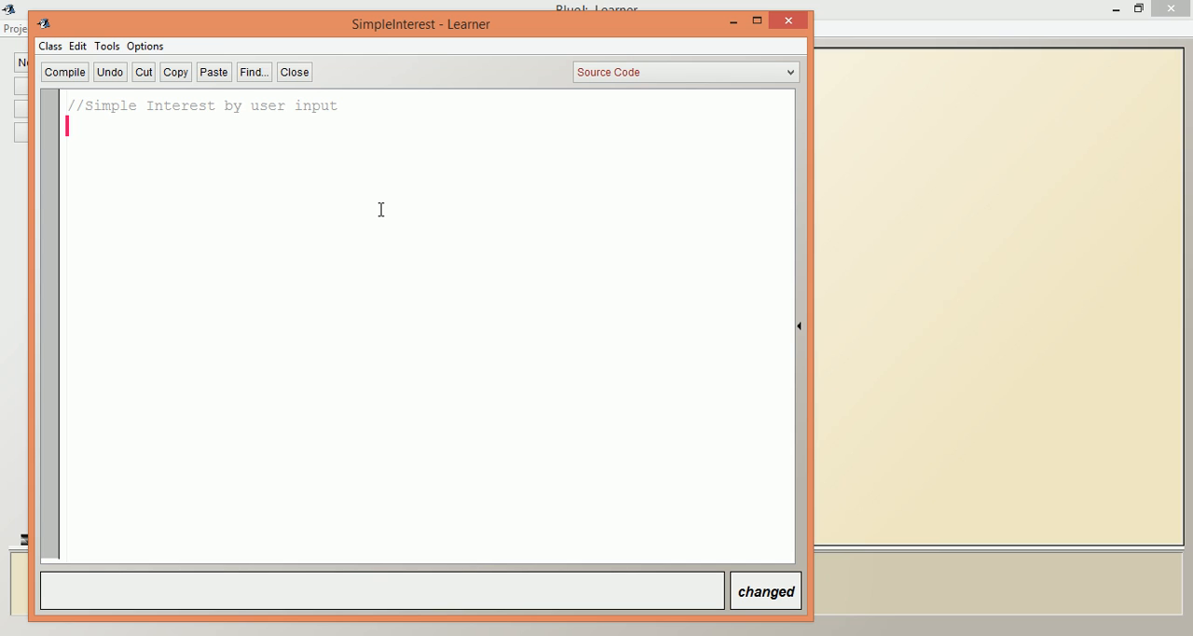
- Add the line 'import java.util.Scanner;' below the comment
text(import)
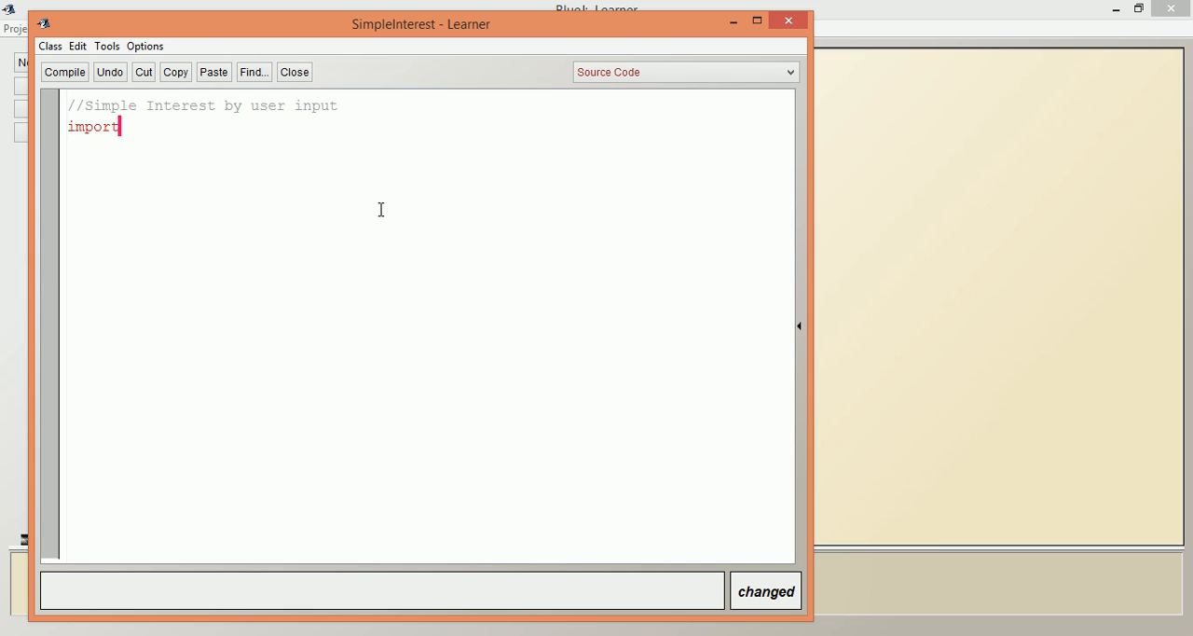
text(java.)
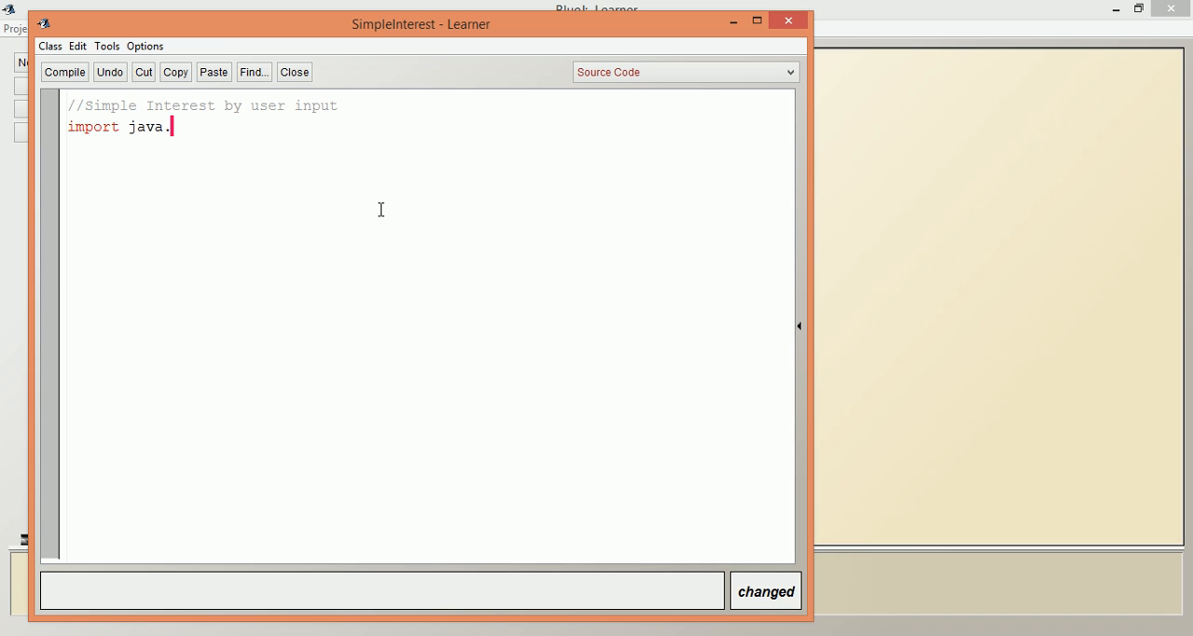
text(util.Sc)
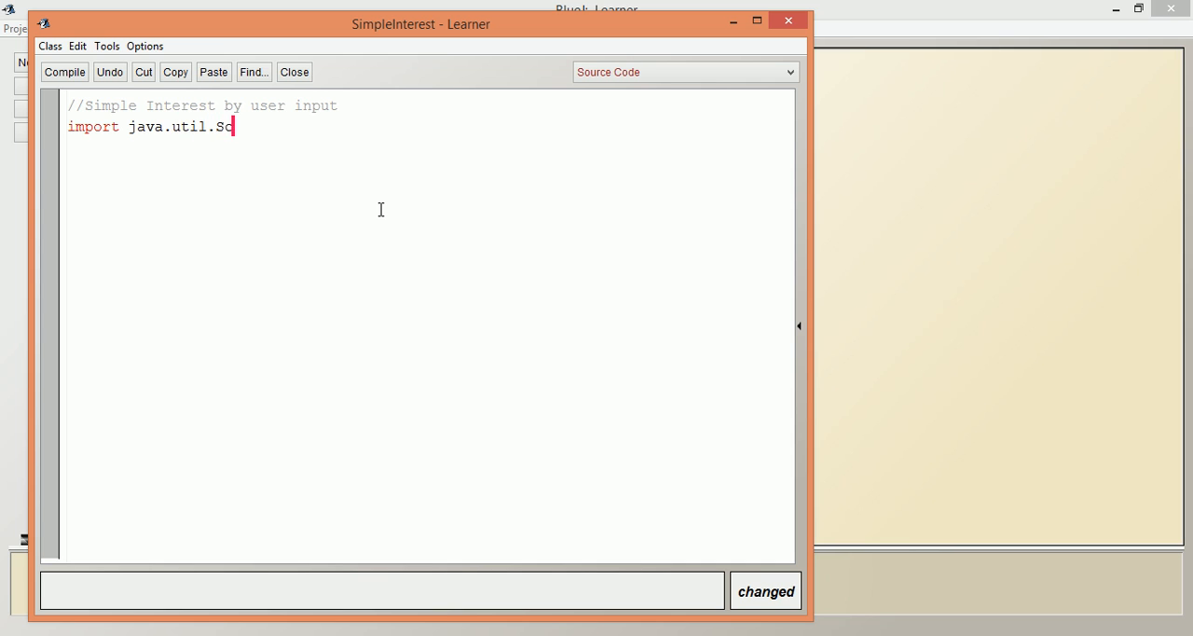
text(anner;)
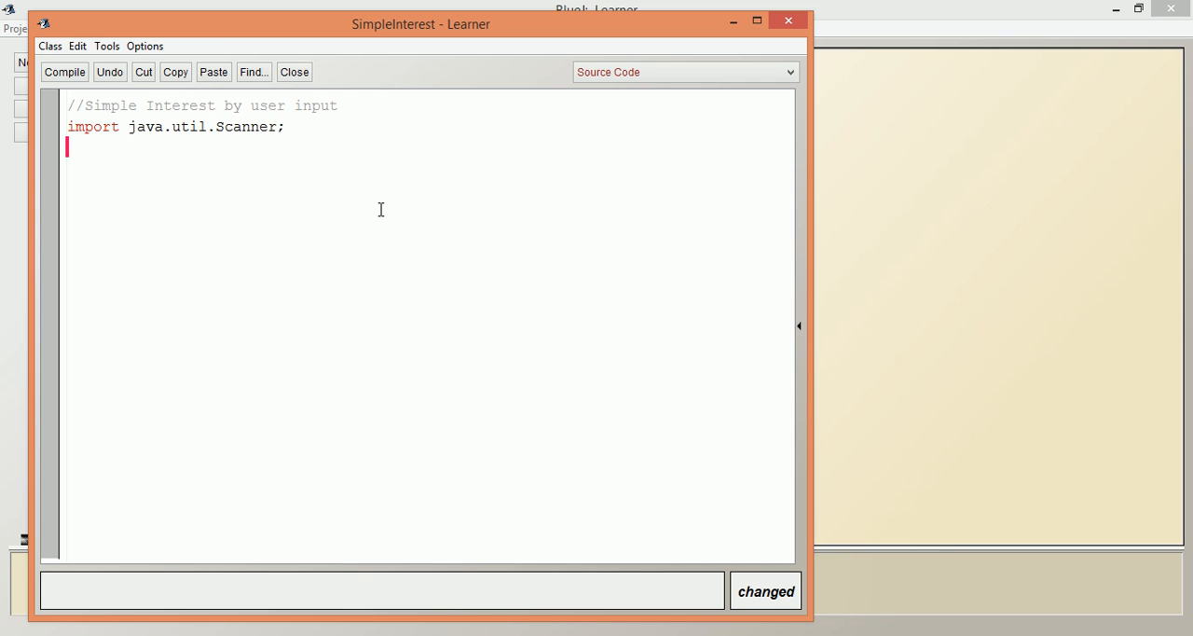
- Declare 'class SI' with braces on the line after the import
click(64, 71)
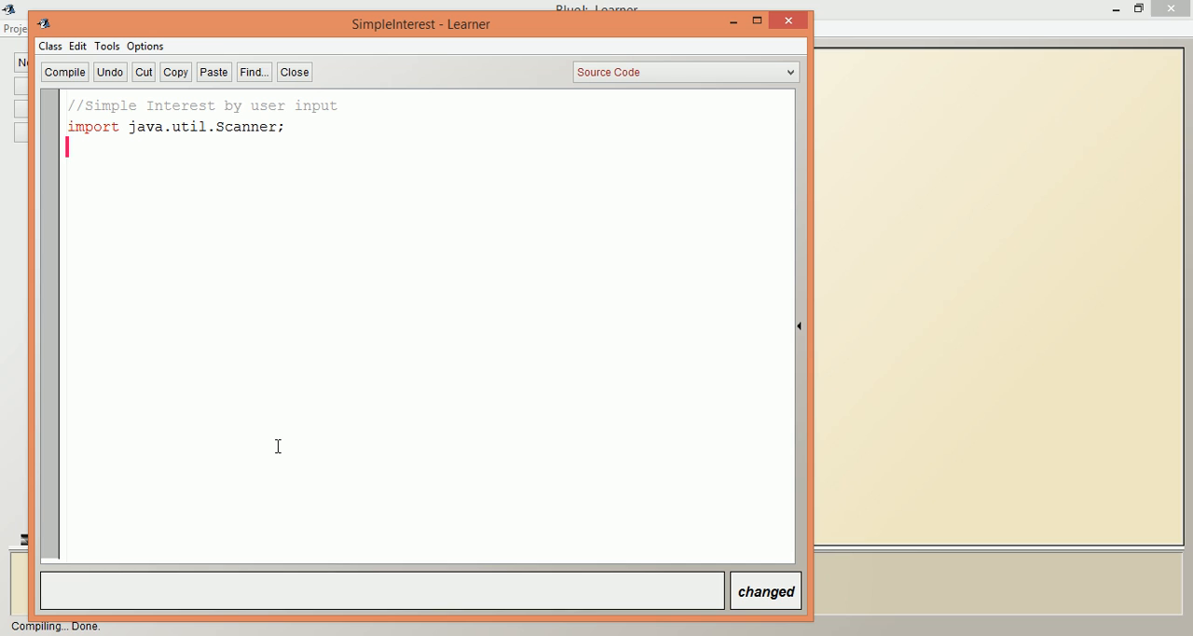
text(class)
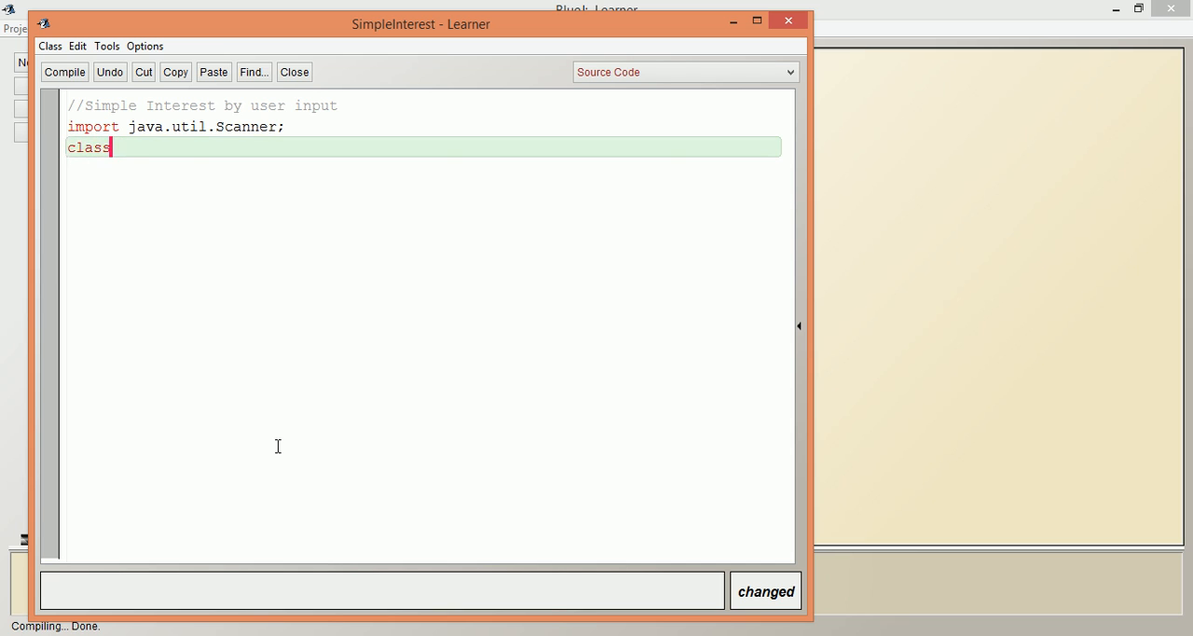
text(S)
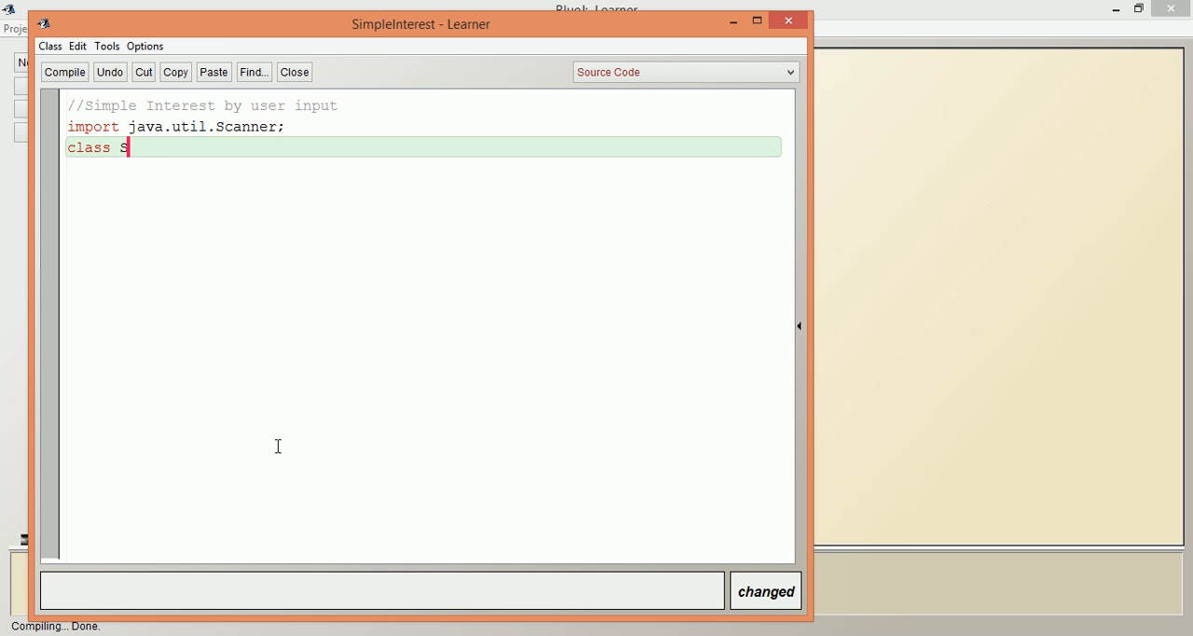
text(I)
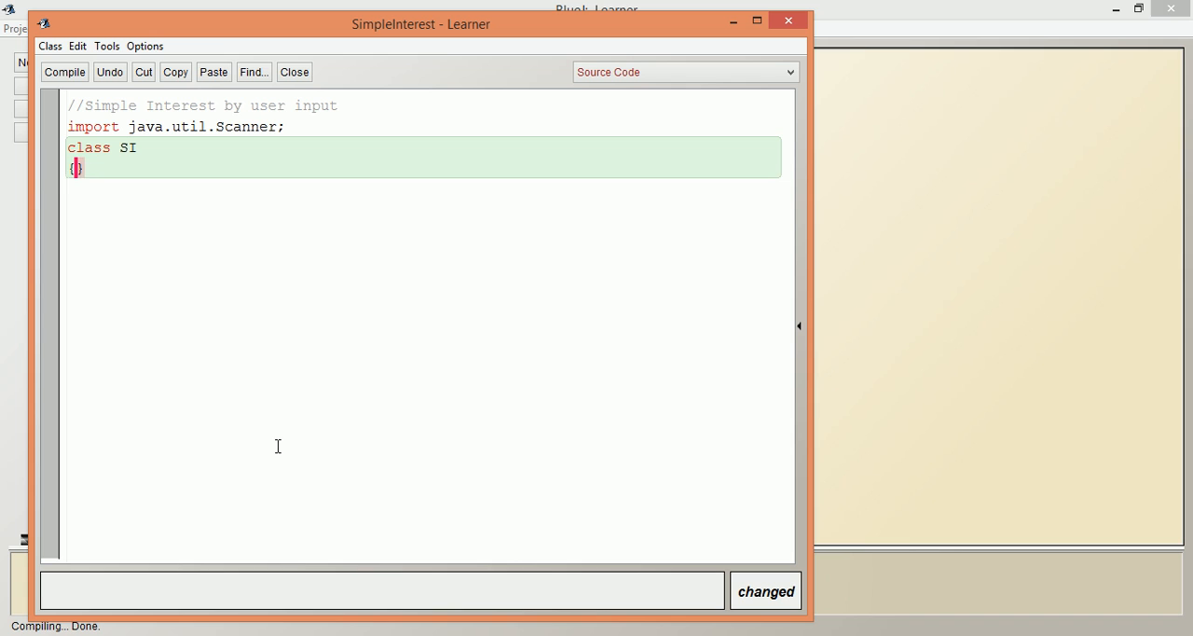
- Add an empty 'public static void main (String [] args)' method inside class SI
text(pub)
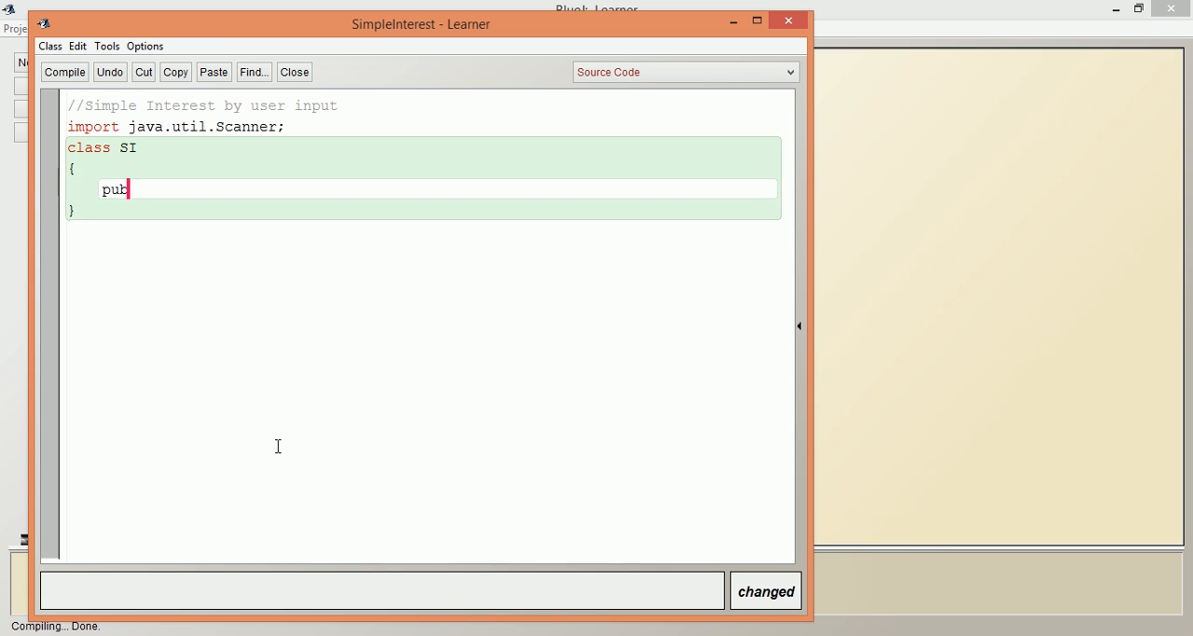
text(lic static void)
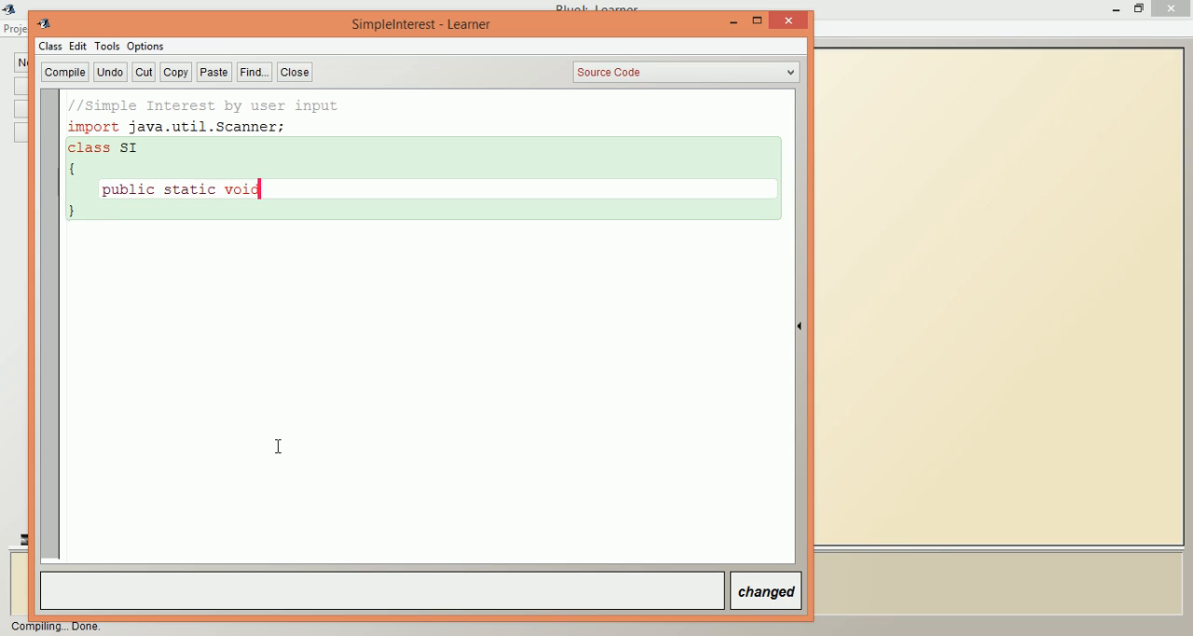
text(main (St)
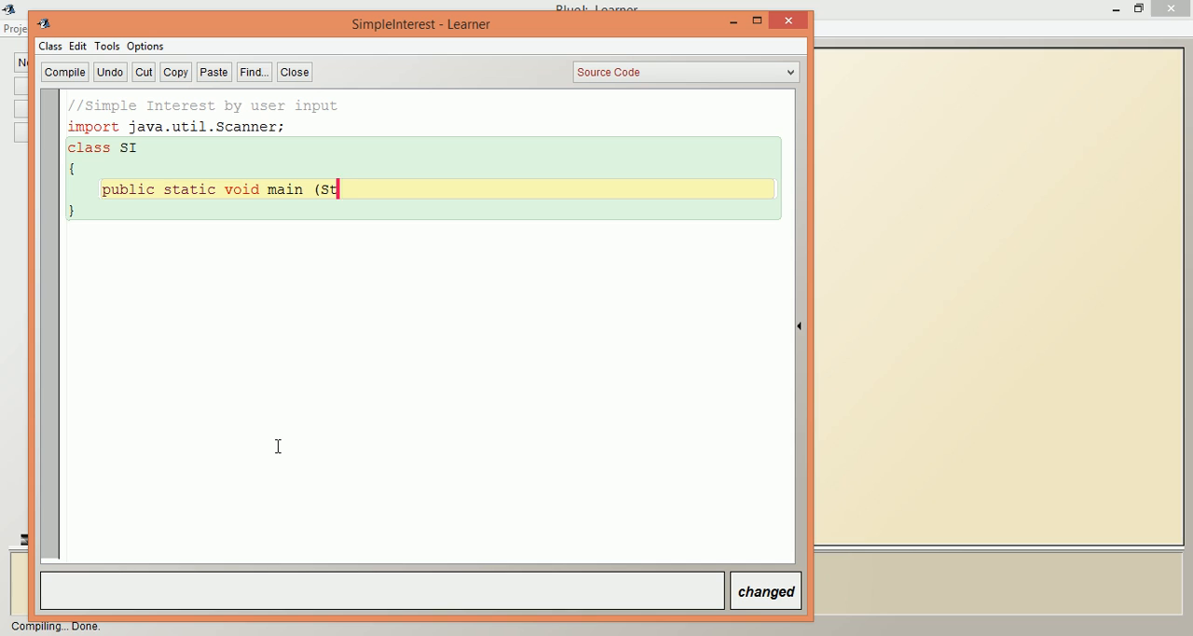
text(ring)
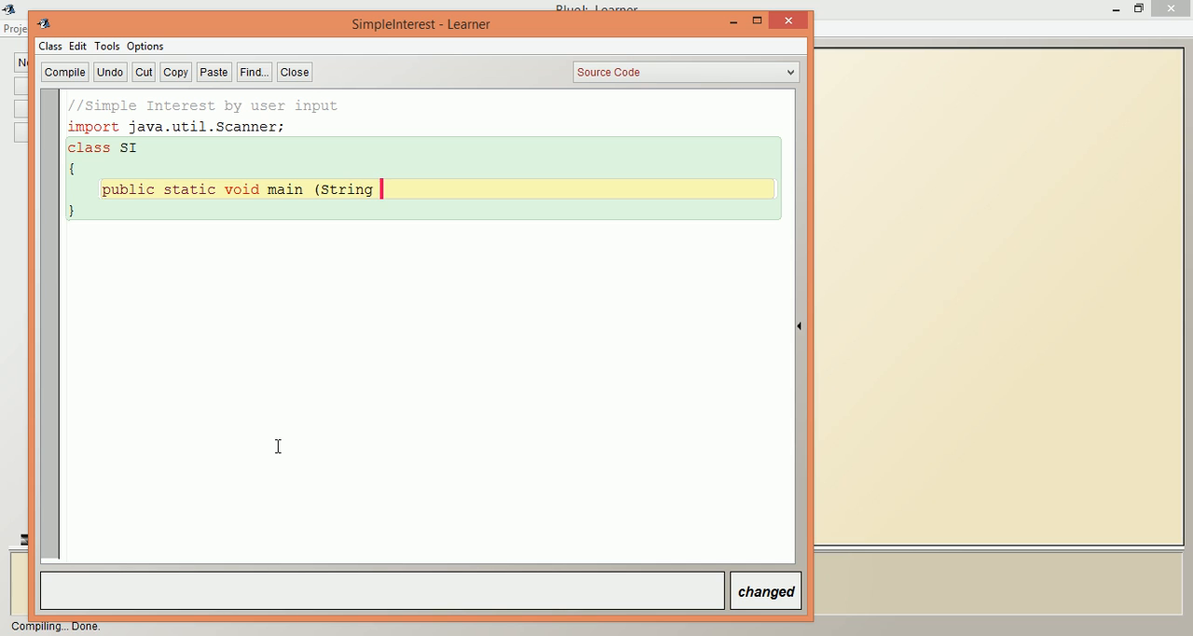
text([] args))
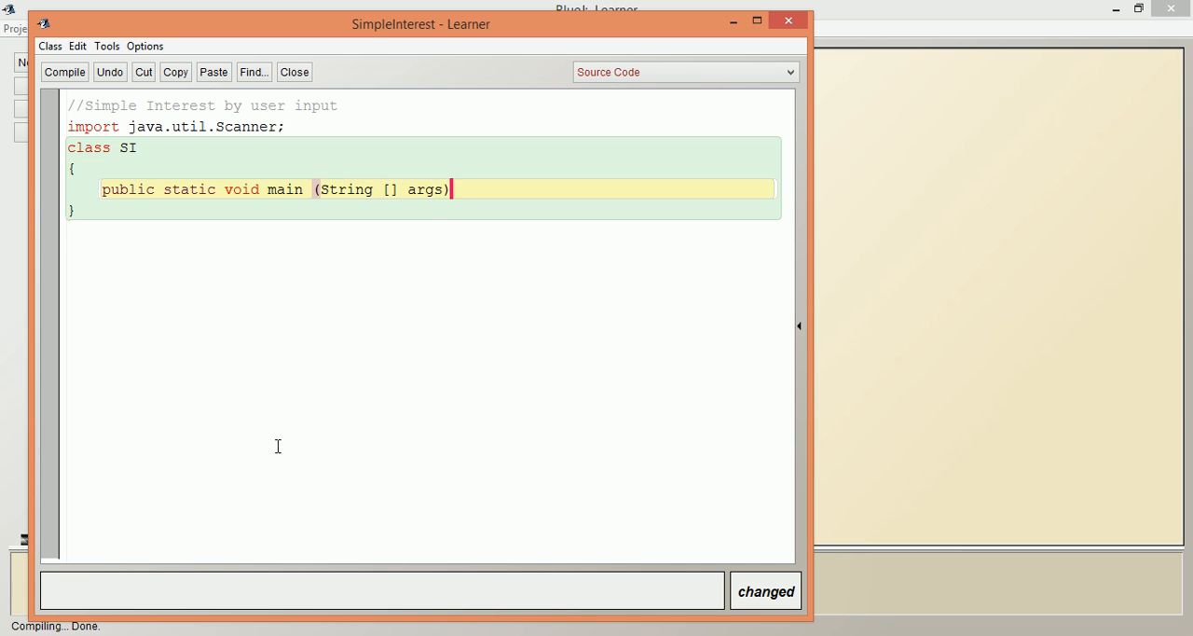
text({})
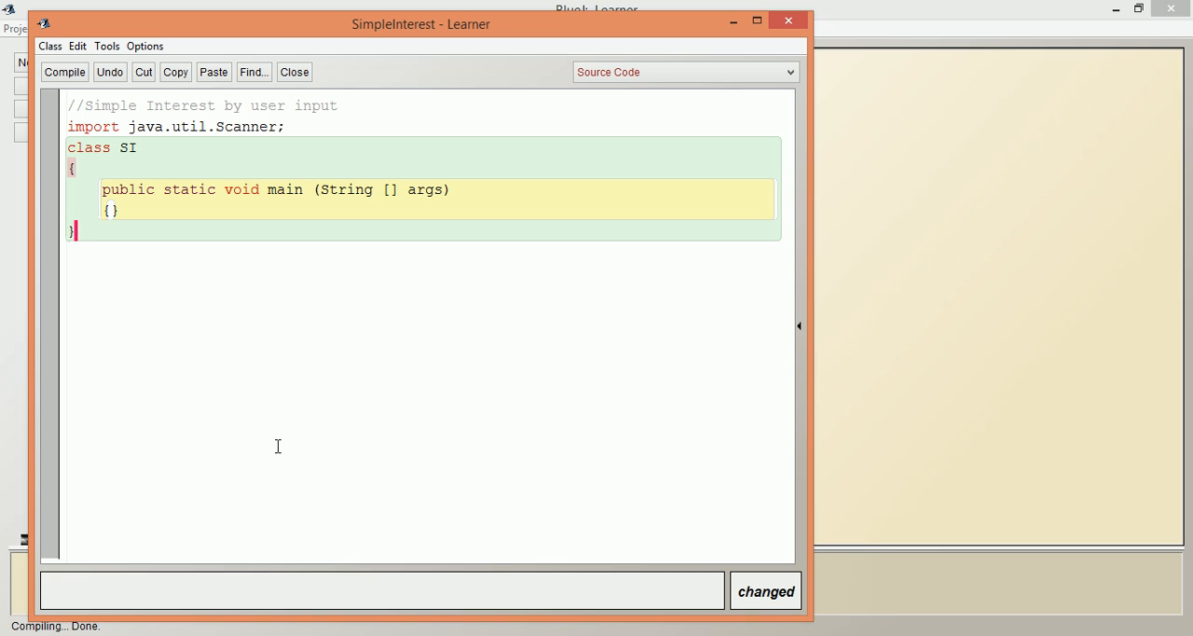
key(Enter)
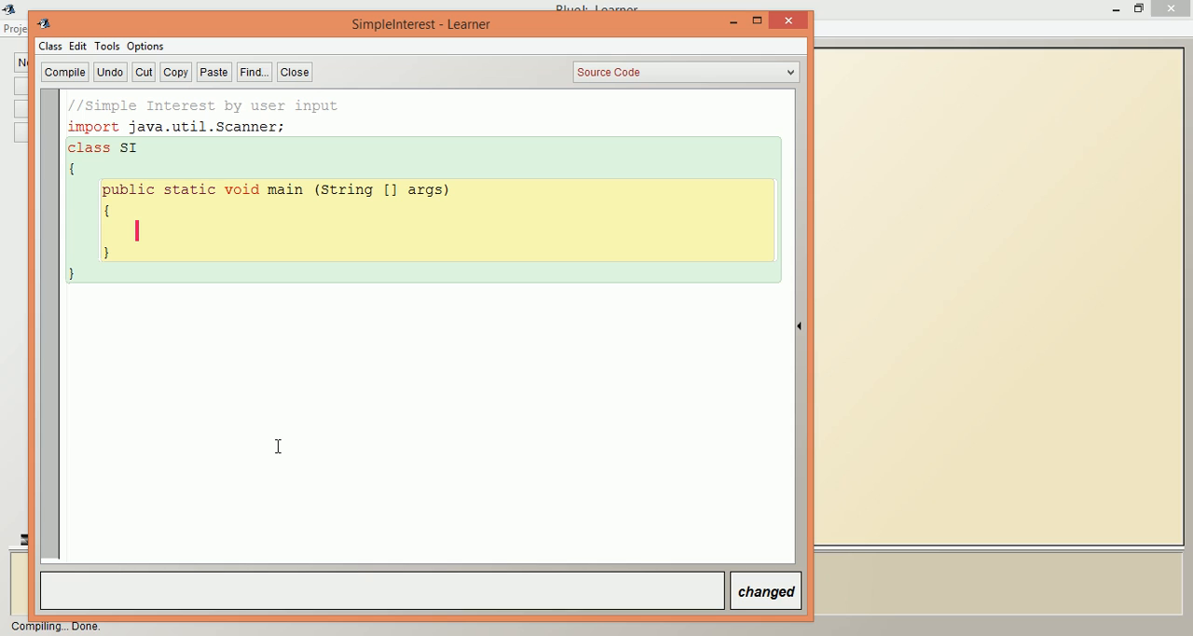
- Declare 'int p, t;' and 'double r, SInt;' inside main
text(int)
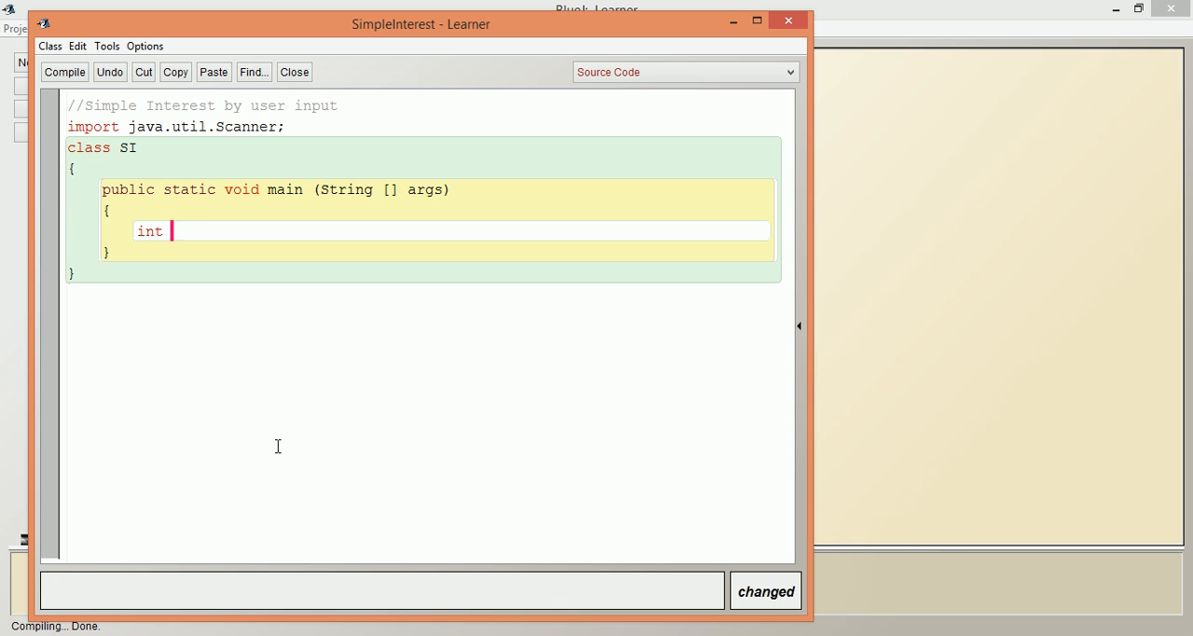
text(p,)
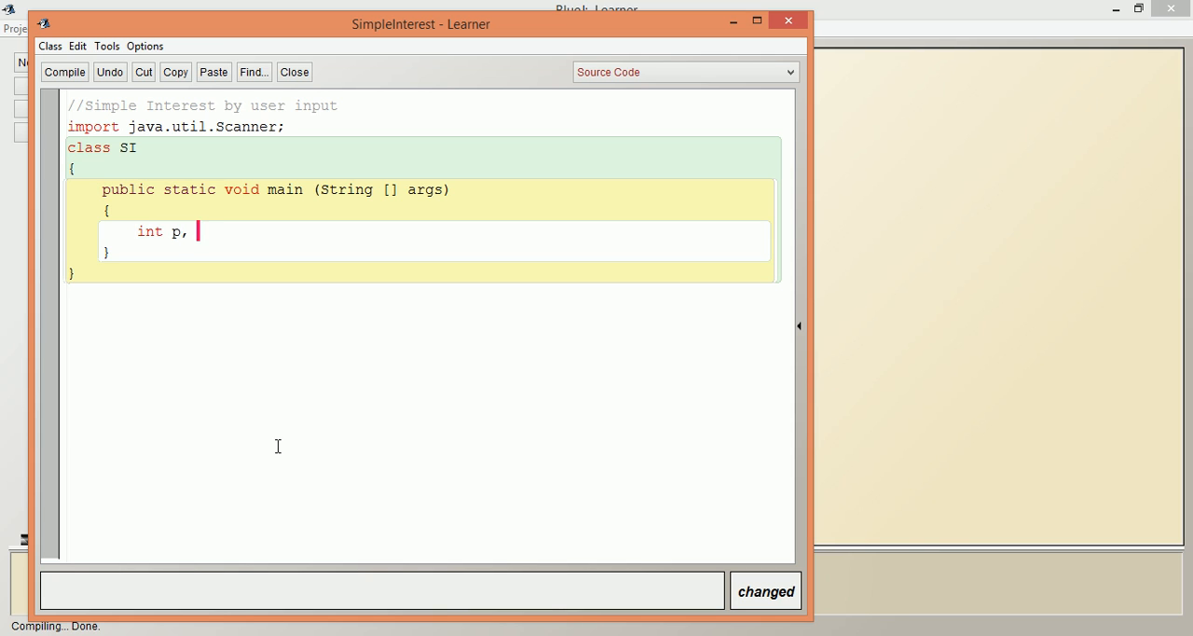
text(t;)
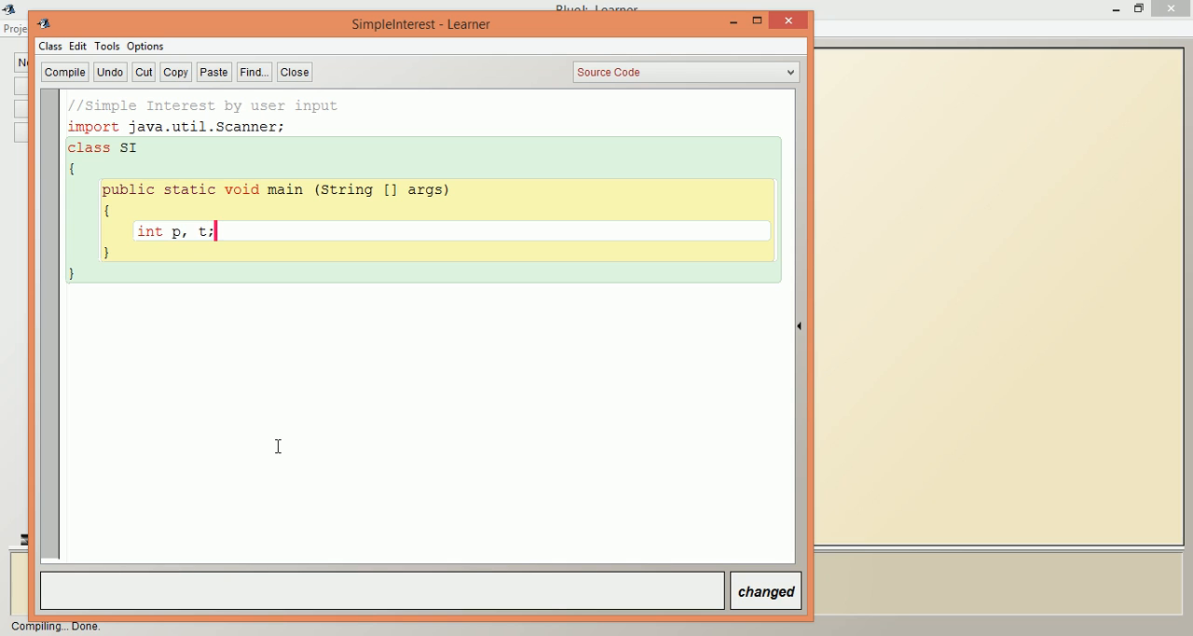
text(double)
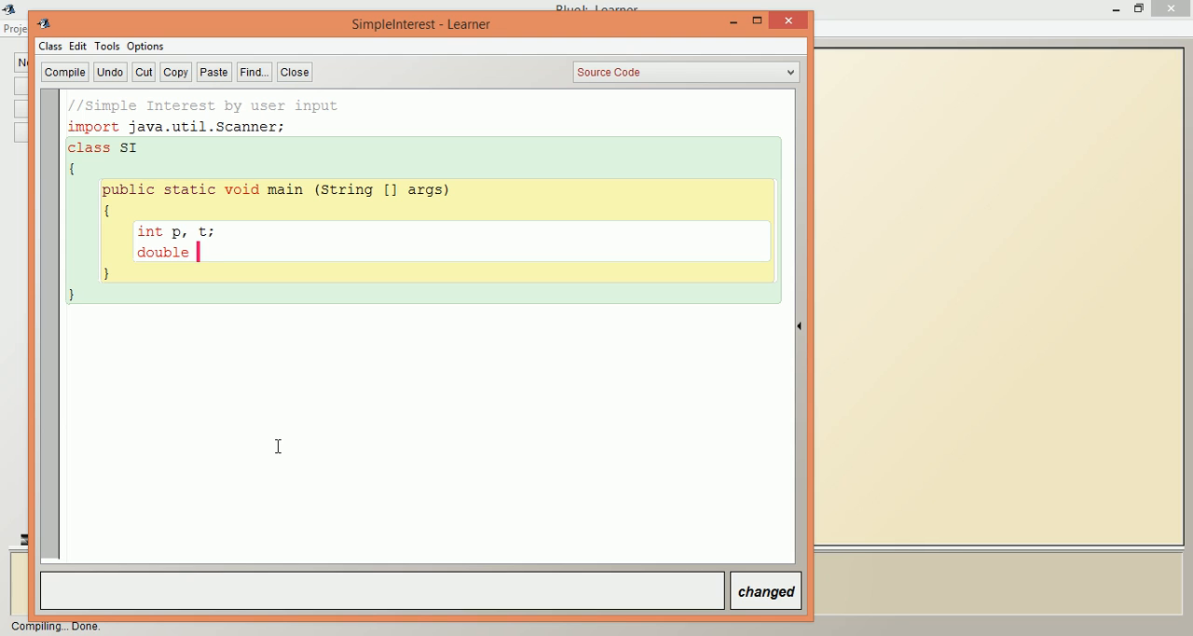
text(r,)
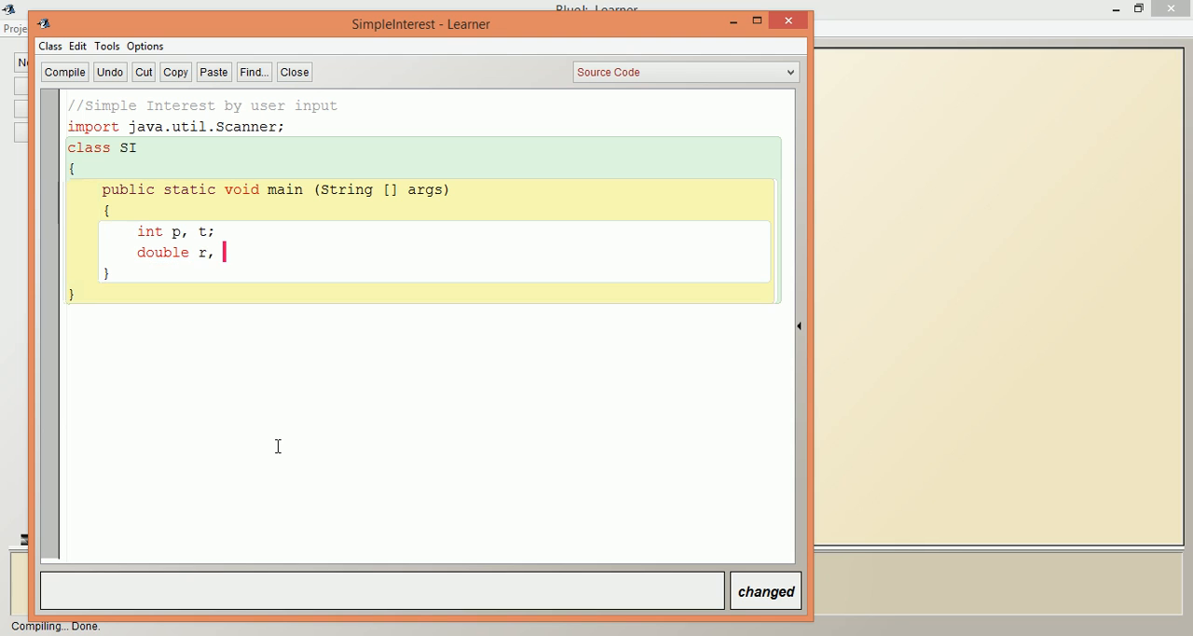
text(SI)
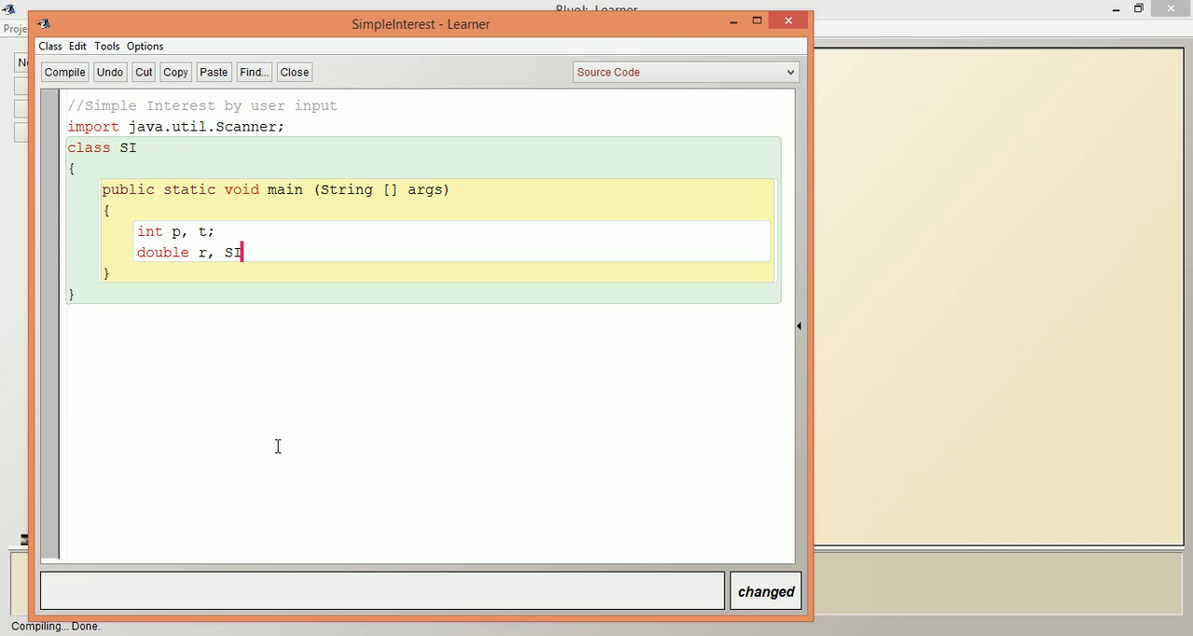
text(nt;)
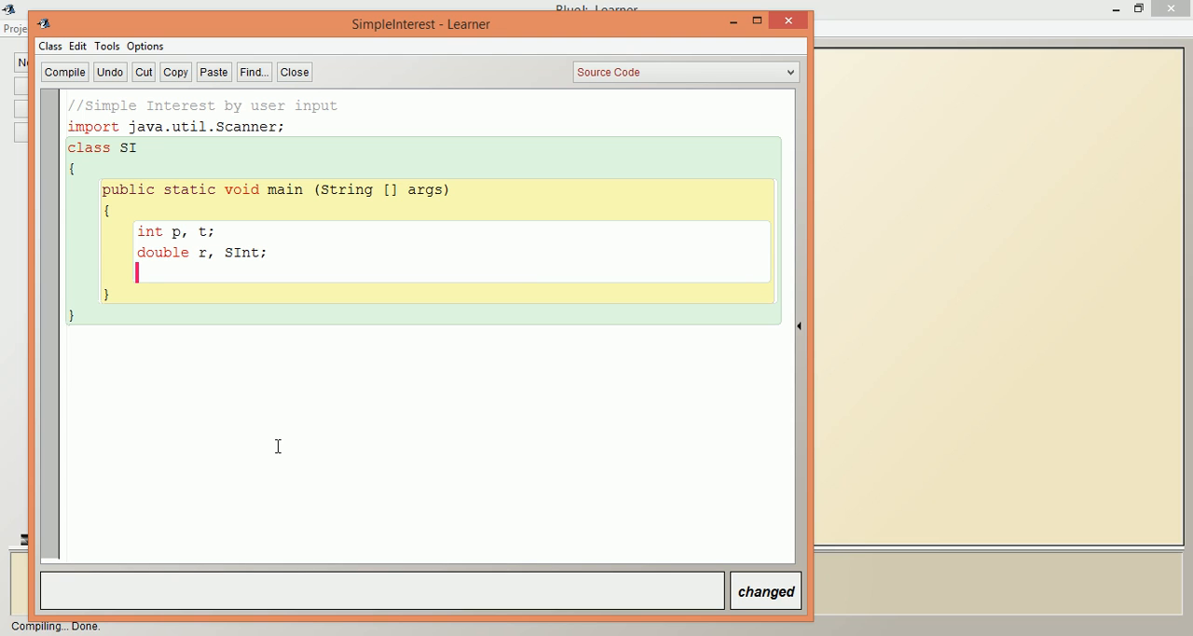
- Write 'Scanner obj = new Scanner (System.in);' and begin a System.out statement below it
text(Sca)
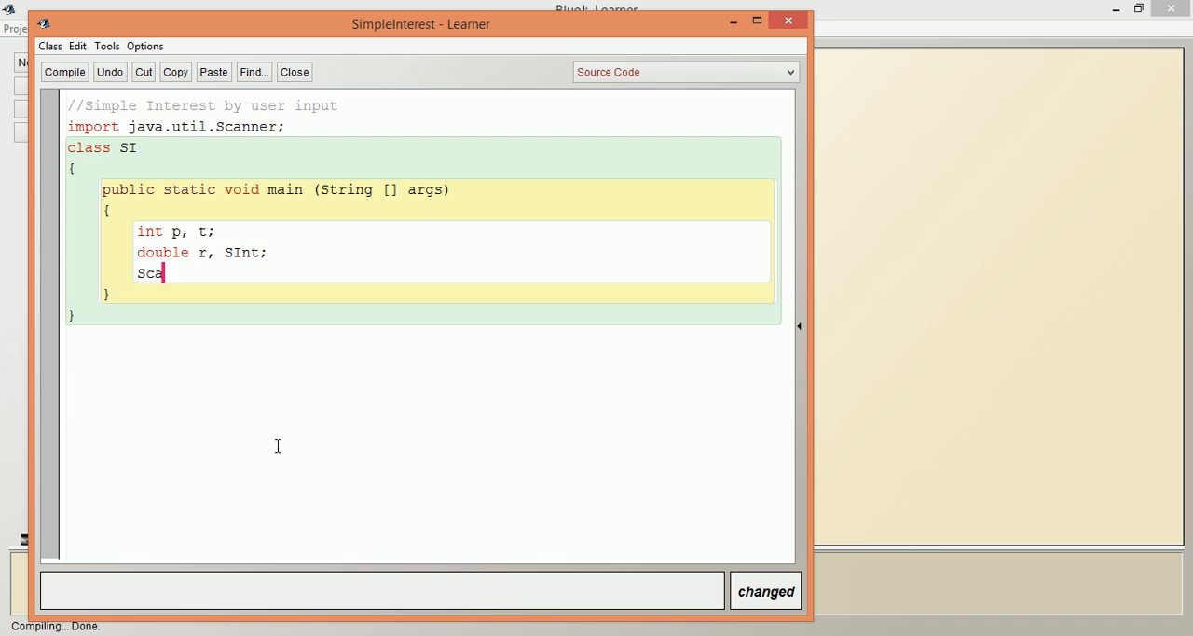
text(nner)
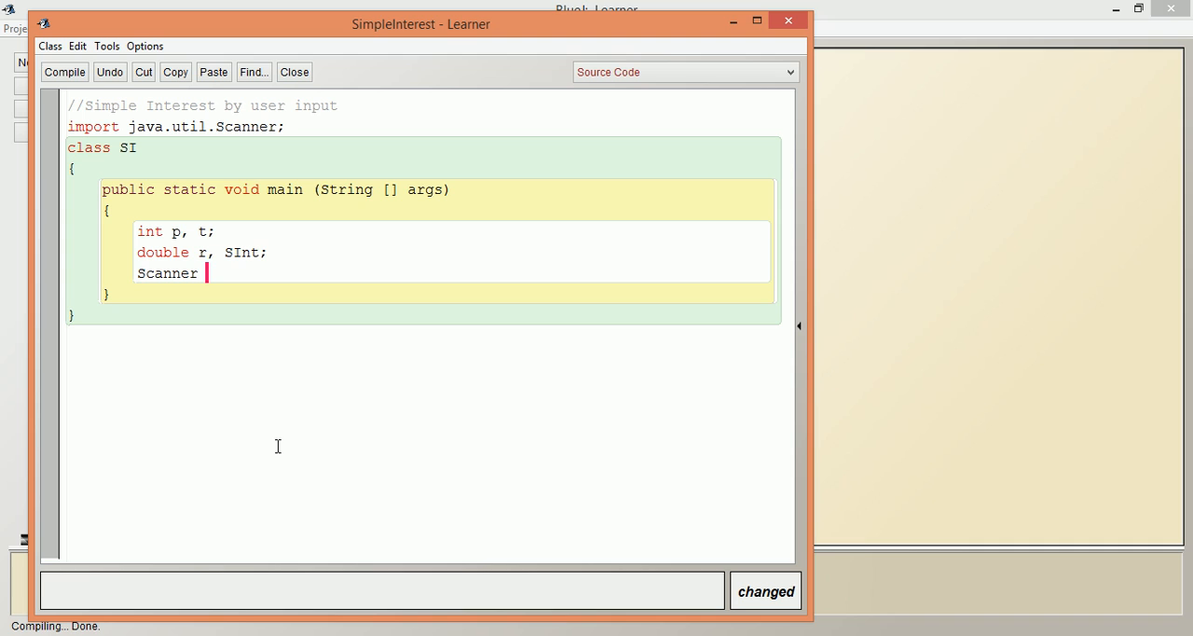
text(obj =)
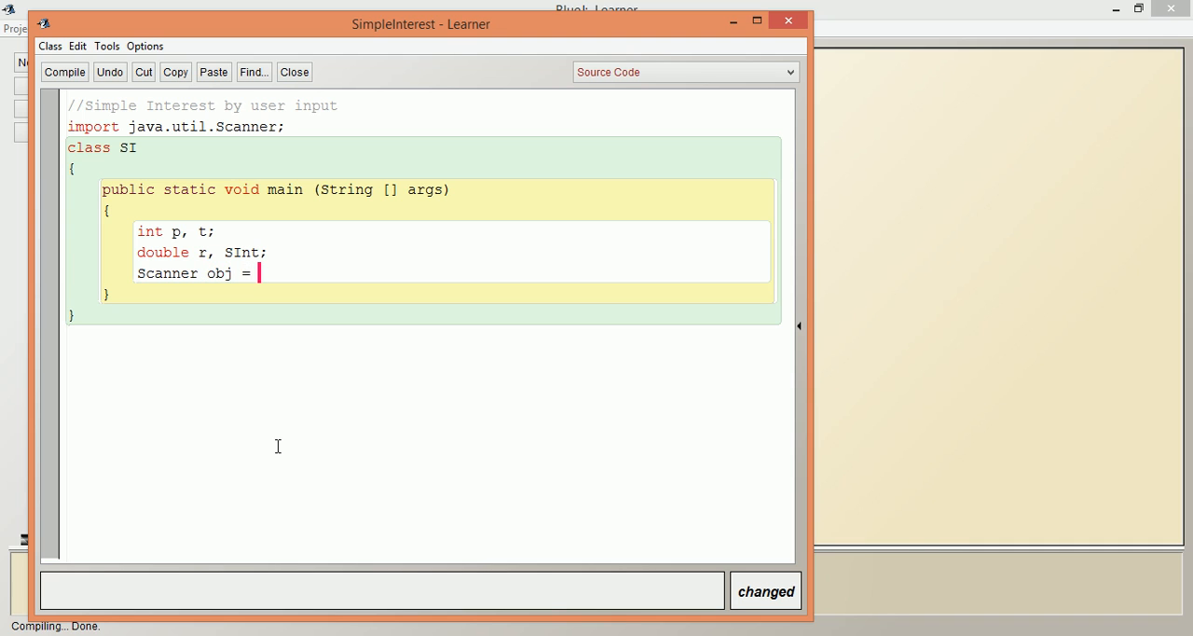
text(new)
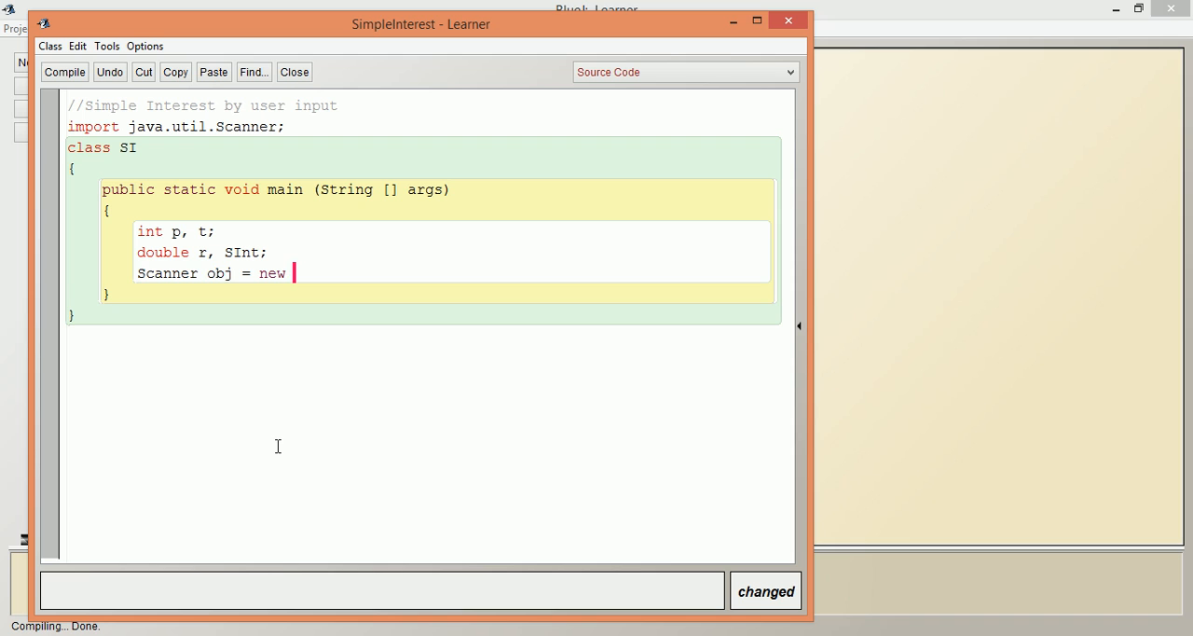
text(Scanner)
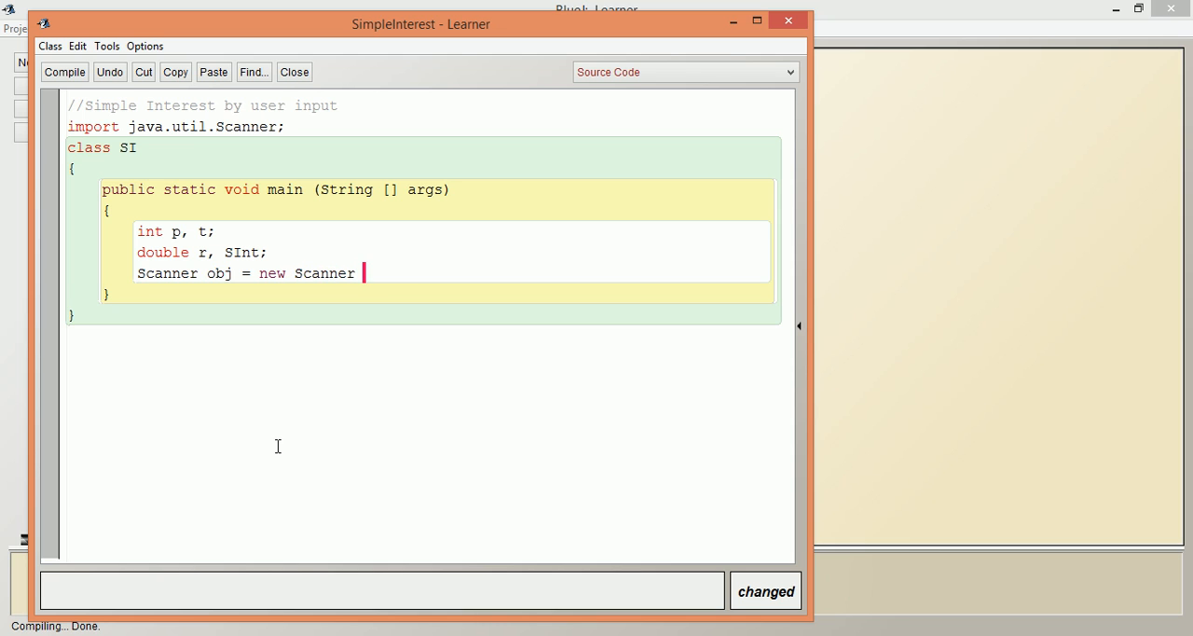
text((Syste)
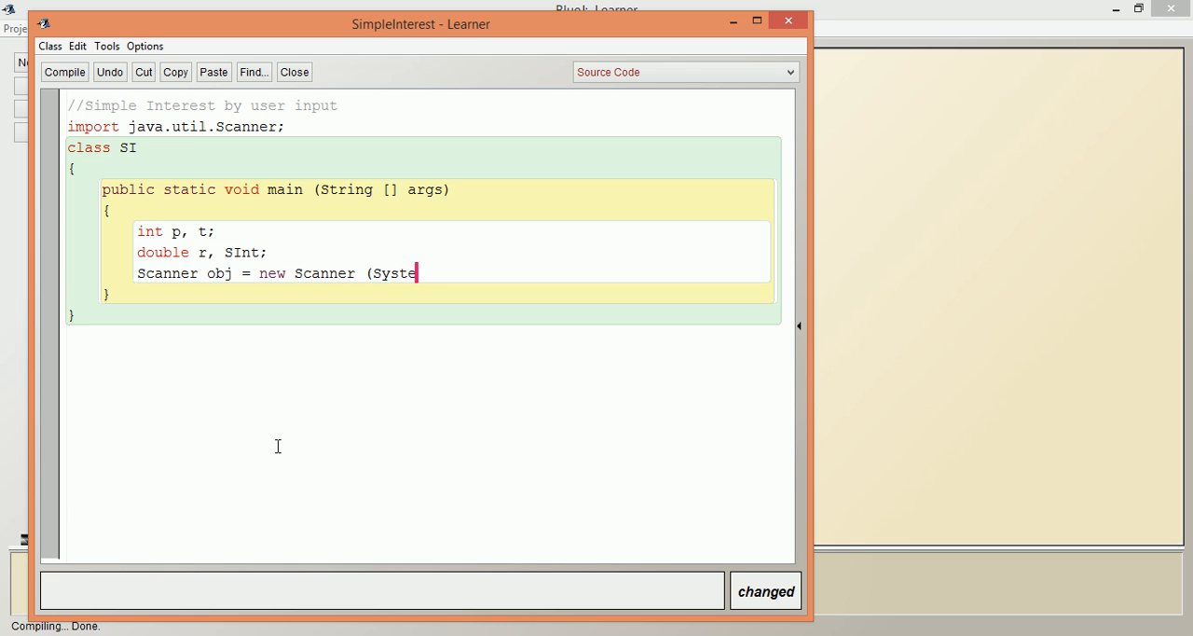
text(m.)
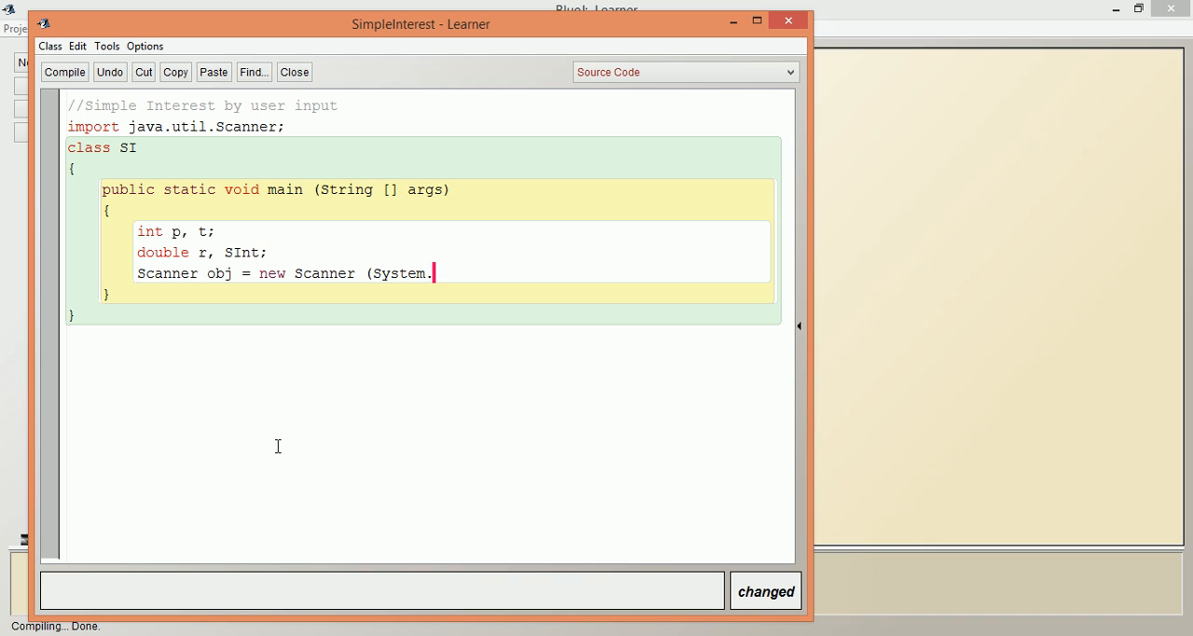
text(in);)
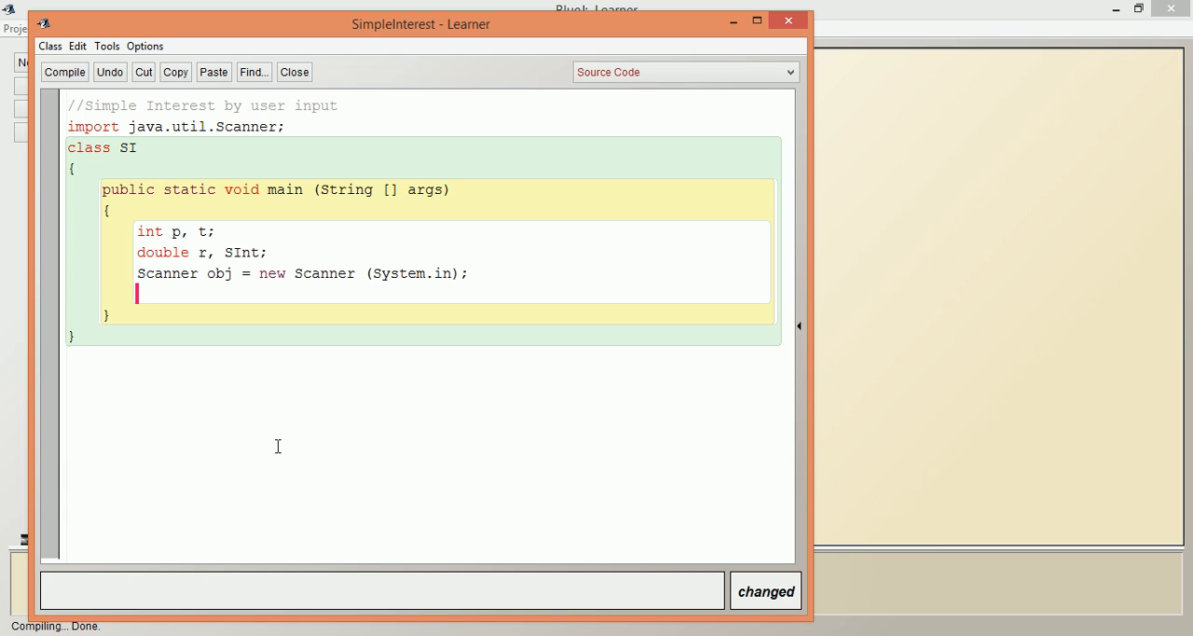
text(System.out)
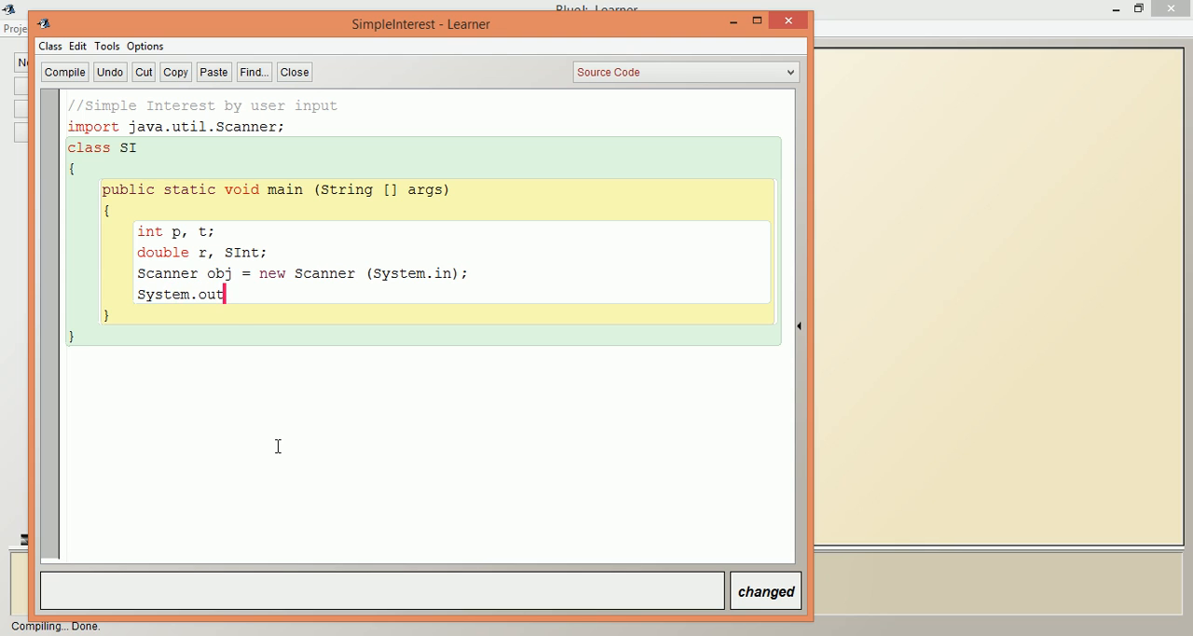
- Complete the prompt 'System.out.println("Enter the Amount ");'
text(.println();)
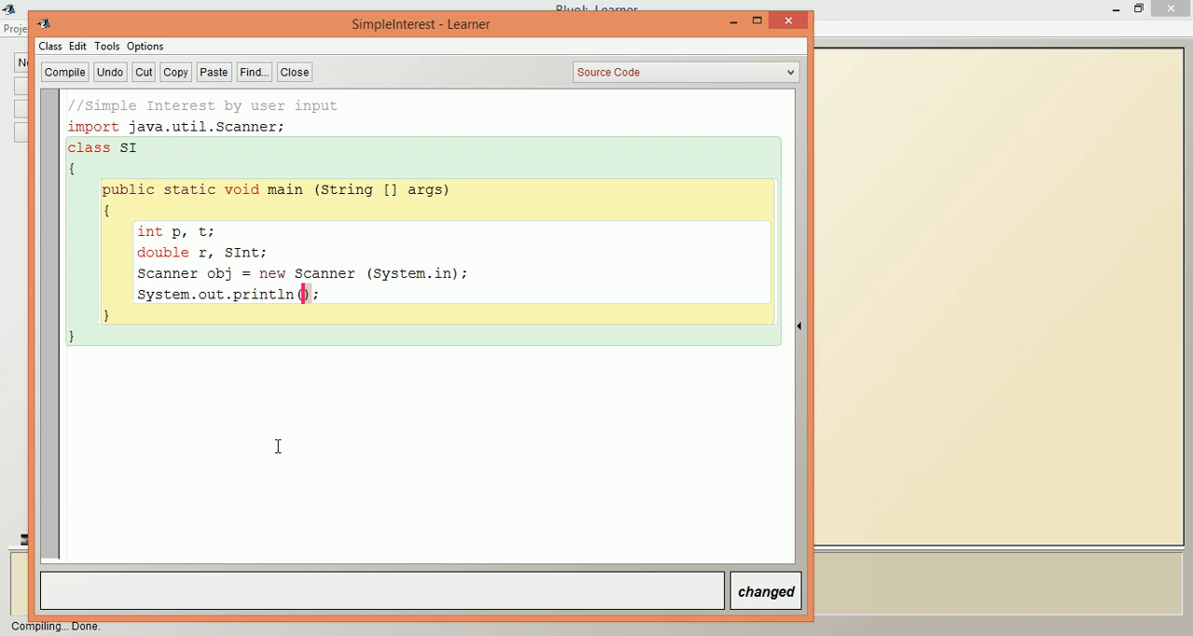
text("Enter")
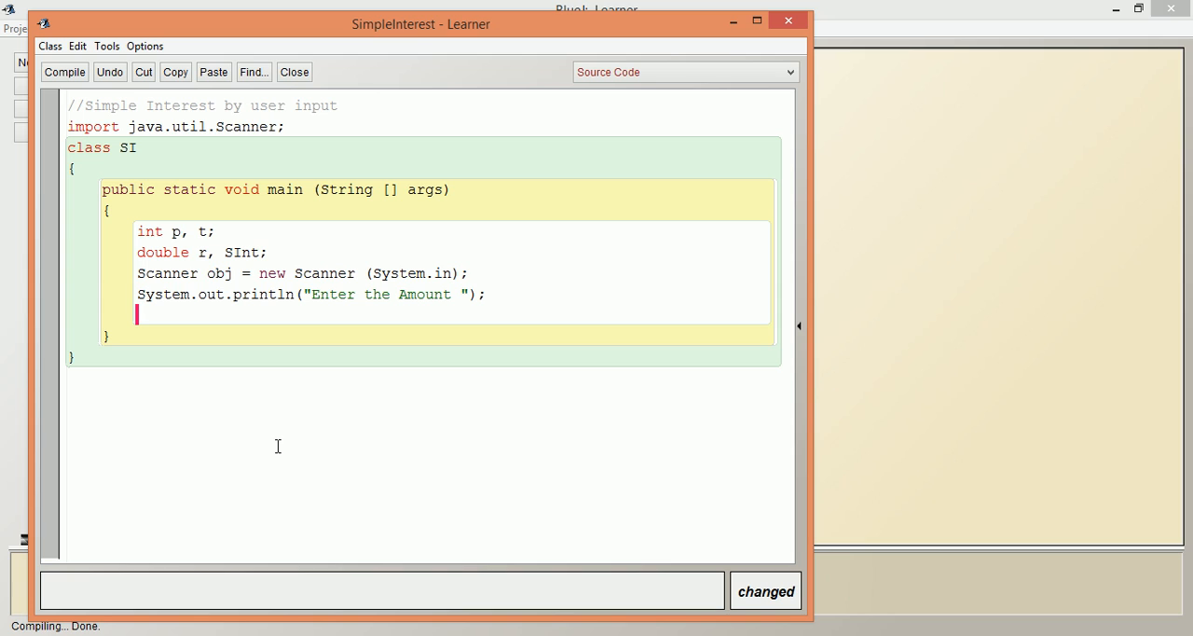
- Read the amount with 'p = obj.nextInt();' and start a new line
text(p =)
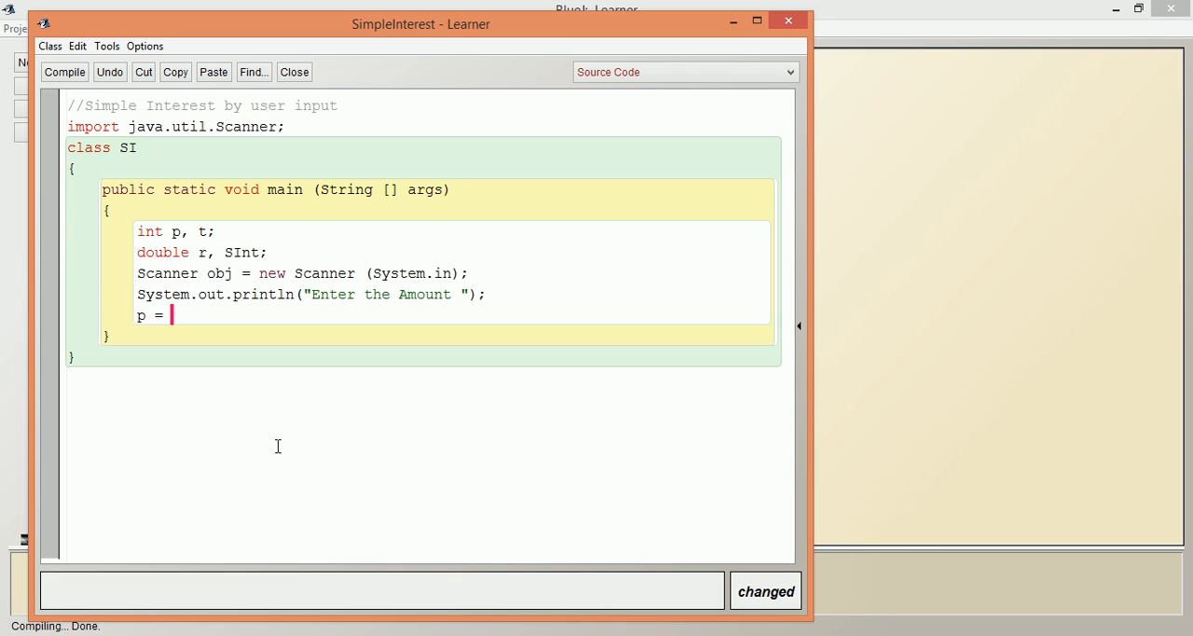
text(ob)
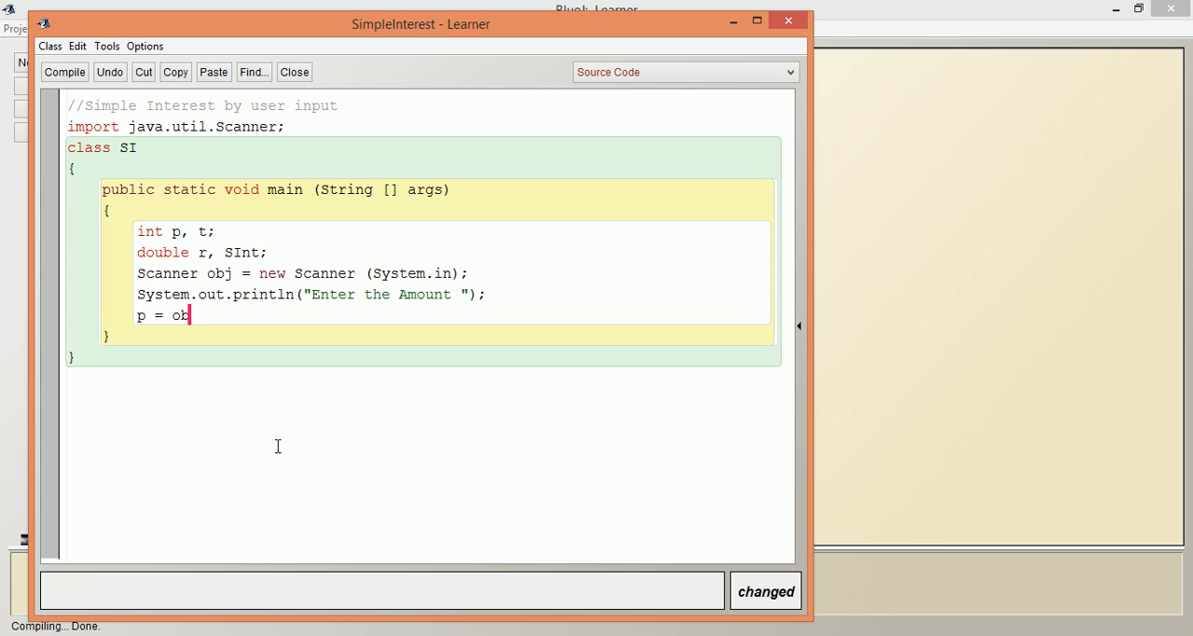
text(j.)
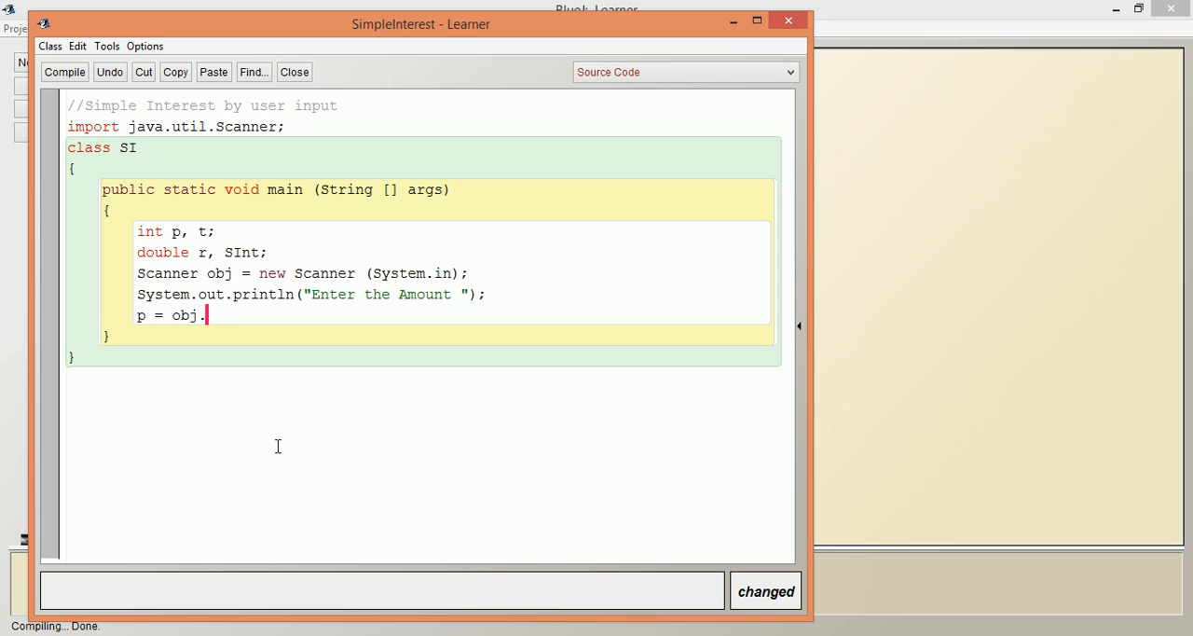
text(next)
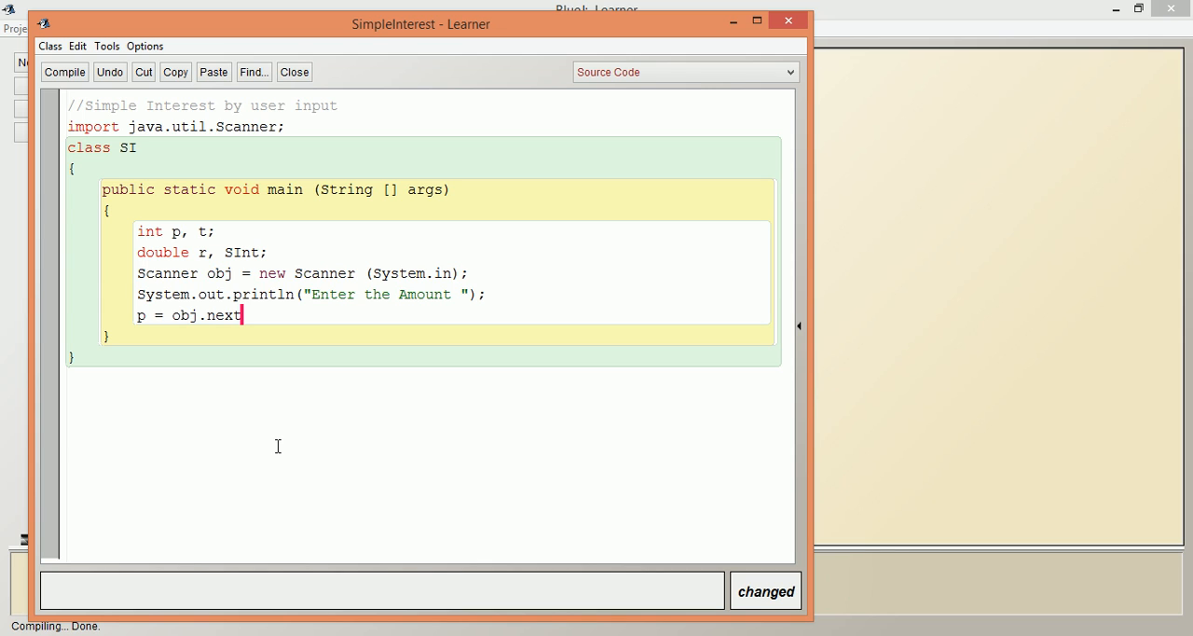
text(Int)
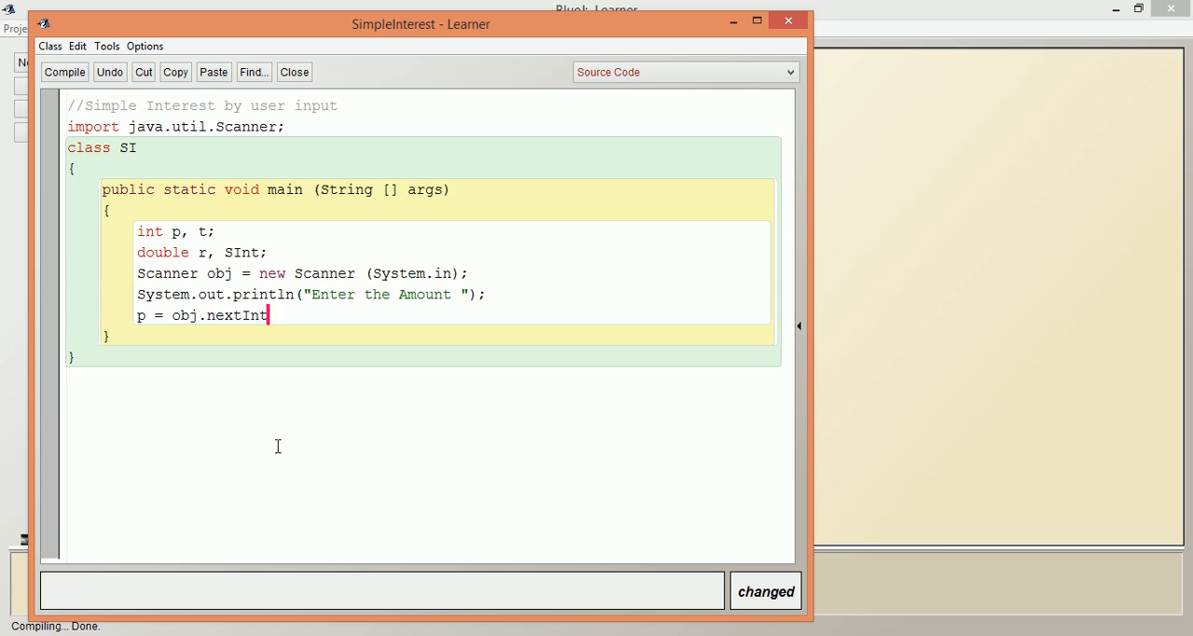
text(())
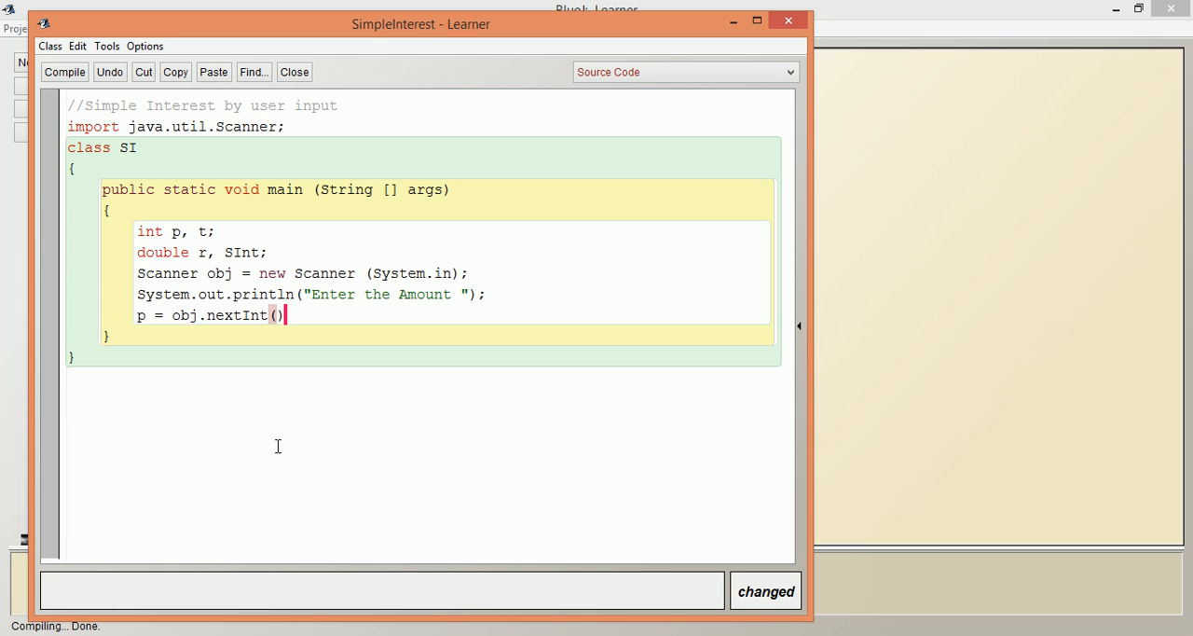
key(enter)
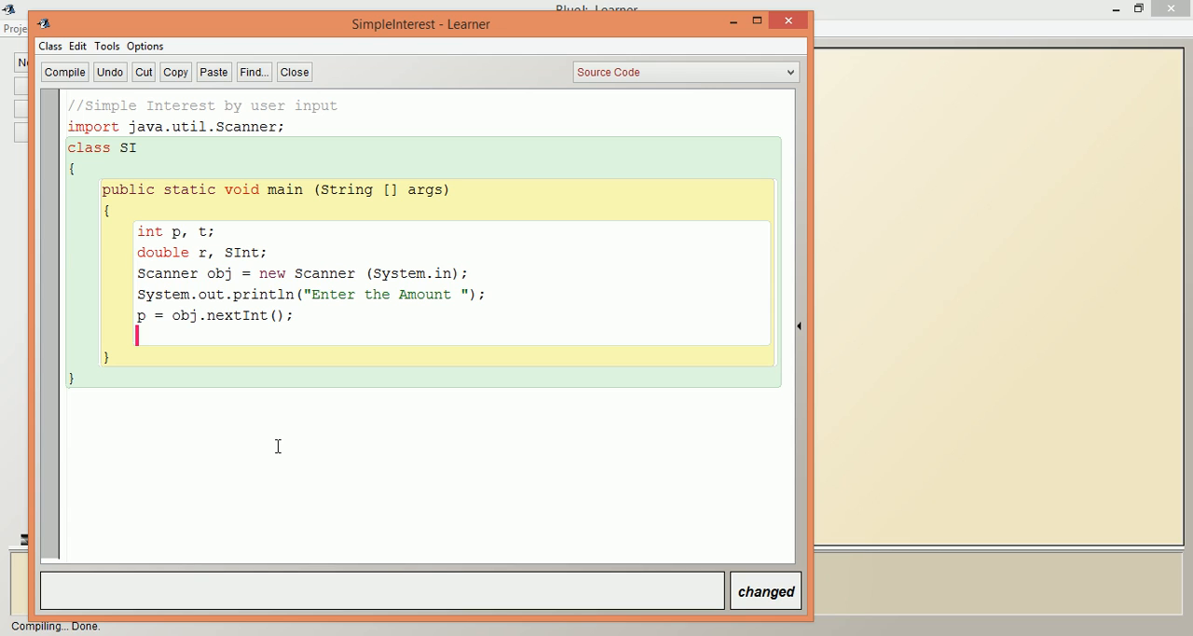
mouse_move(138, 289)
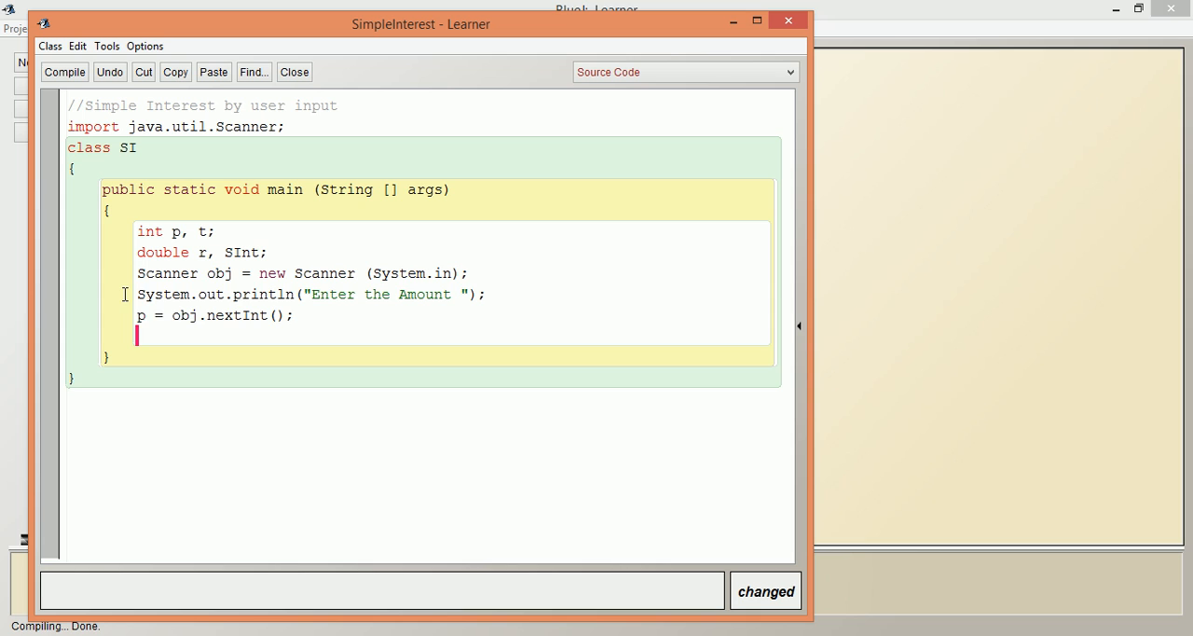
- Reuse the prompt/input lines for 'Enter the Time' into t and 'Enter Rate of Interest' into r via obj.nextDouble()
drag(136, 295, 291, 315)
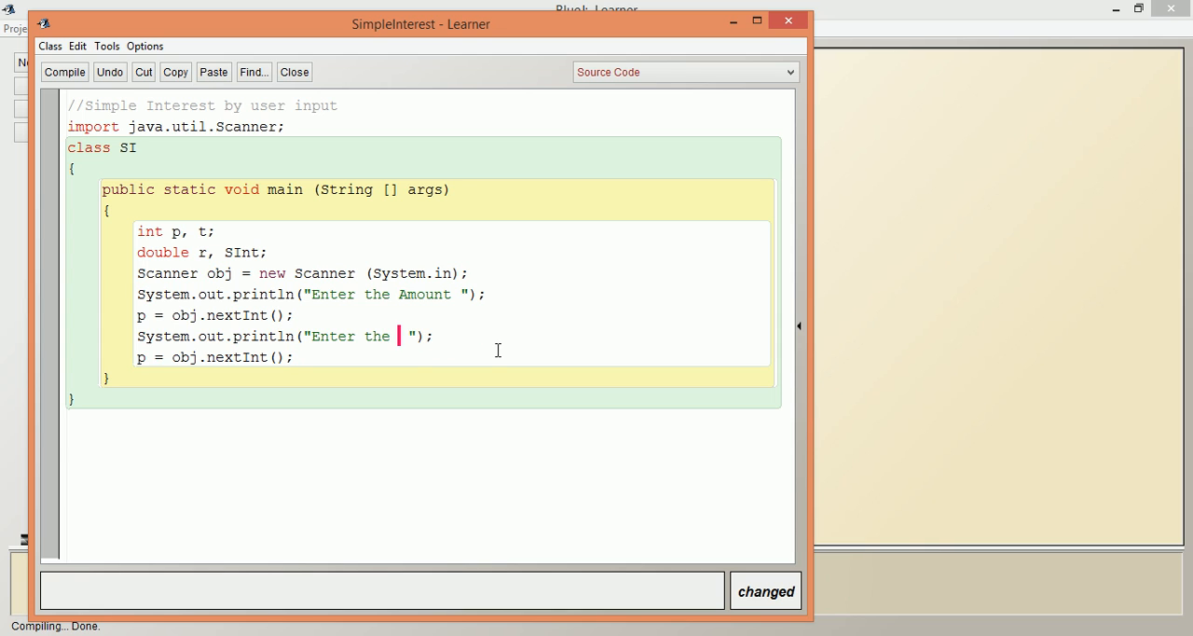
text(Time)
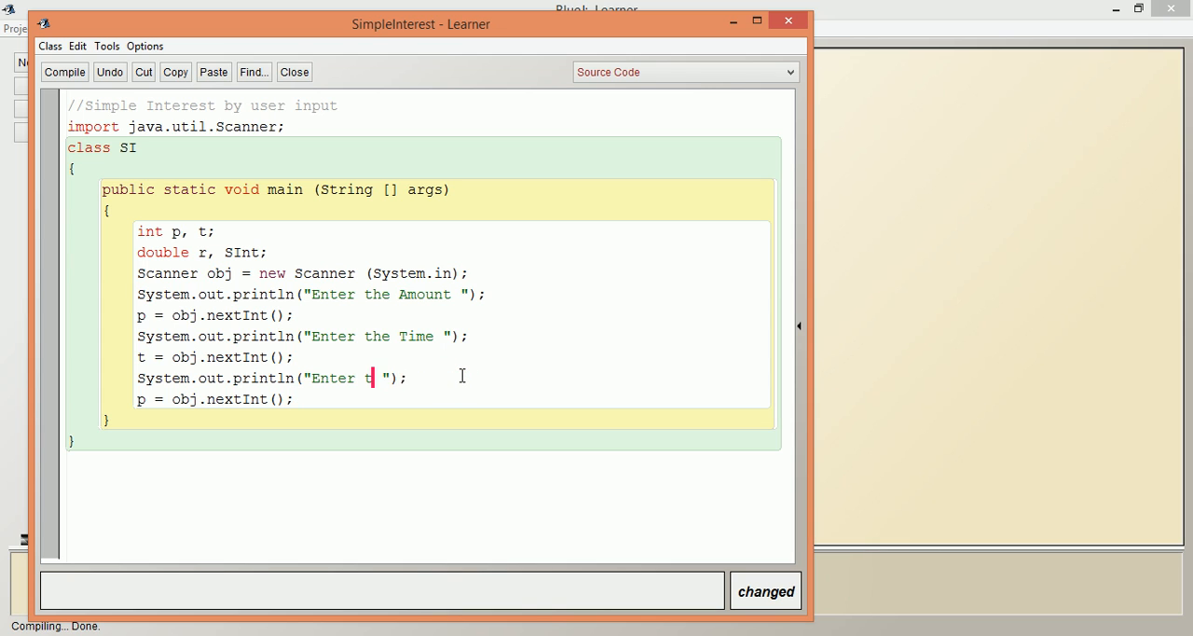
text(Rate of)
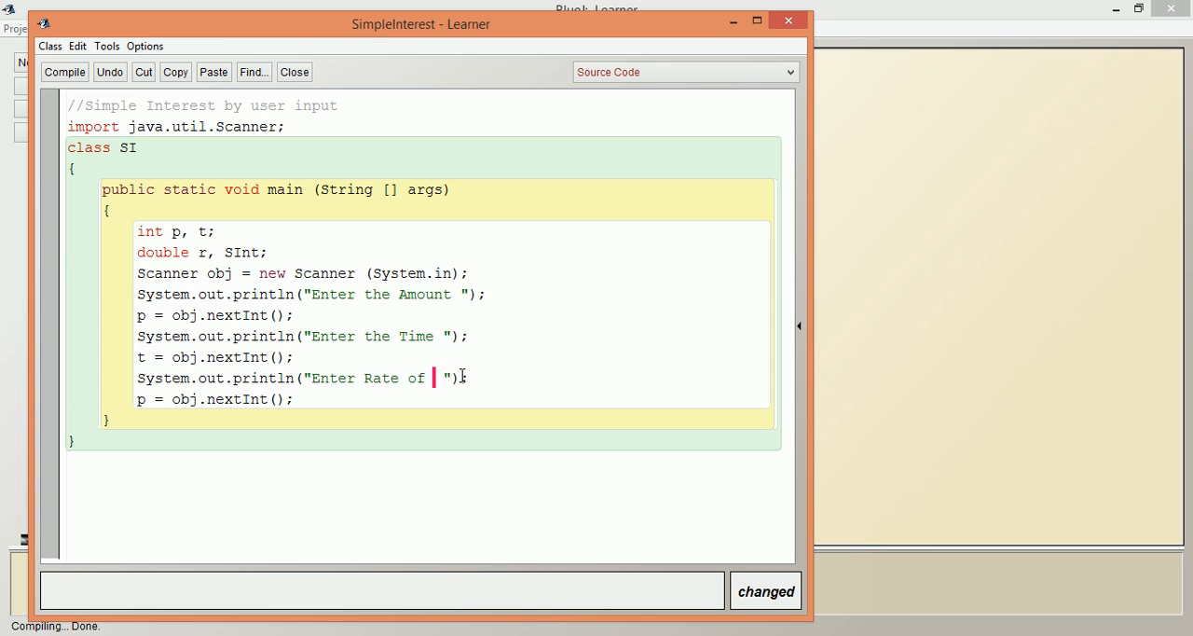
text(Interest)
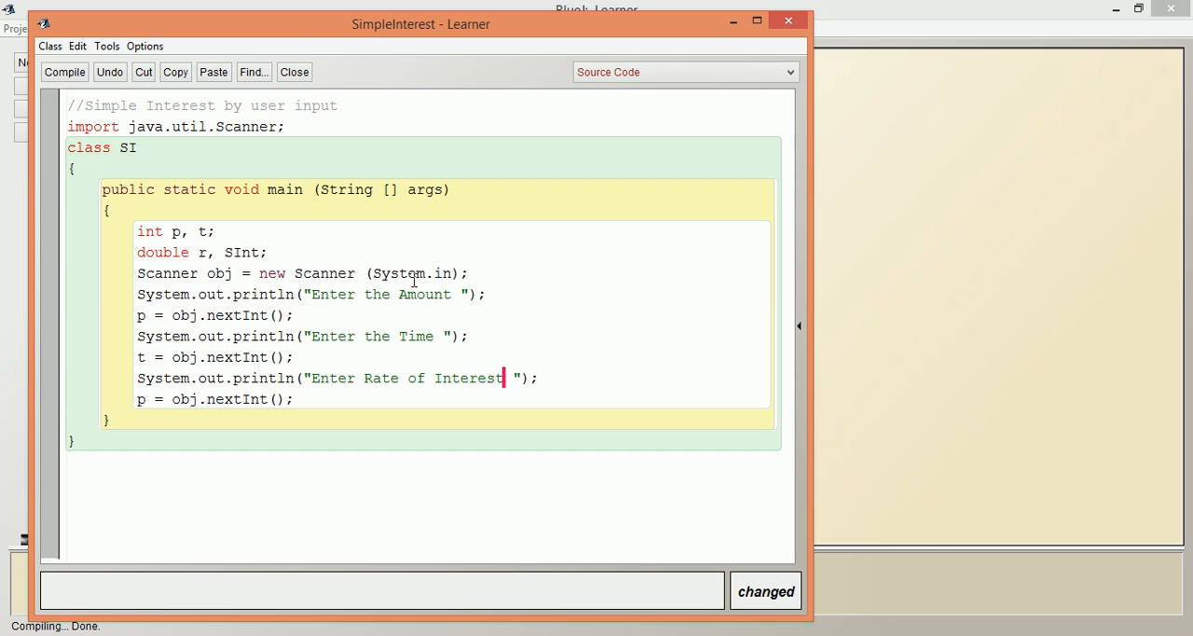
mouse_move(265, 396)
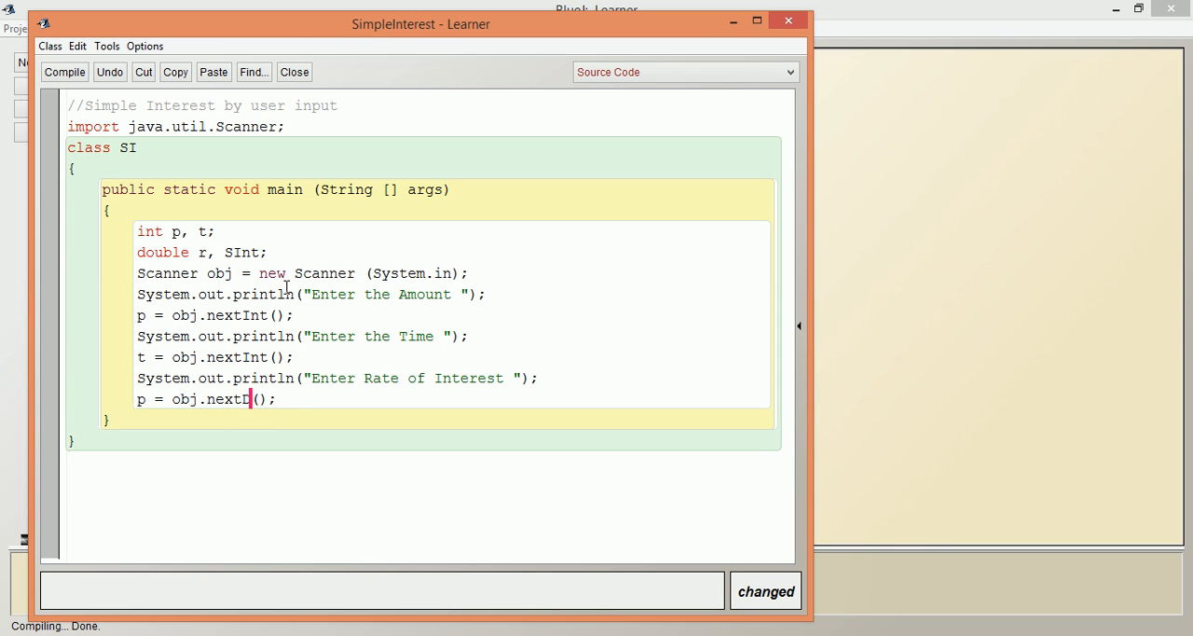
text(Double)
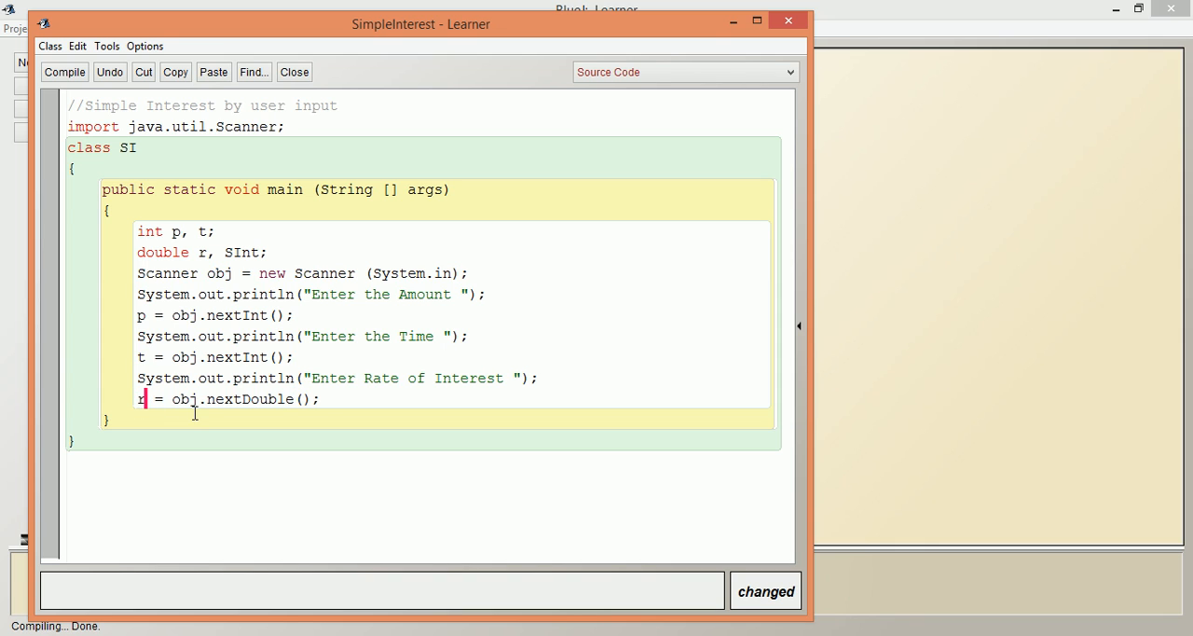
click(324, 399)
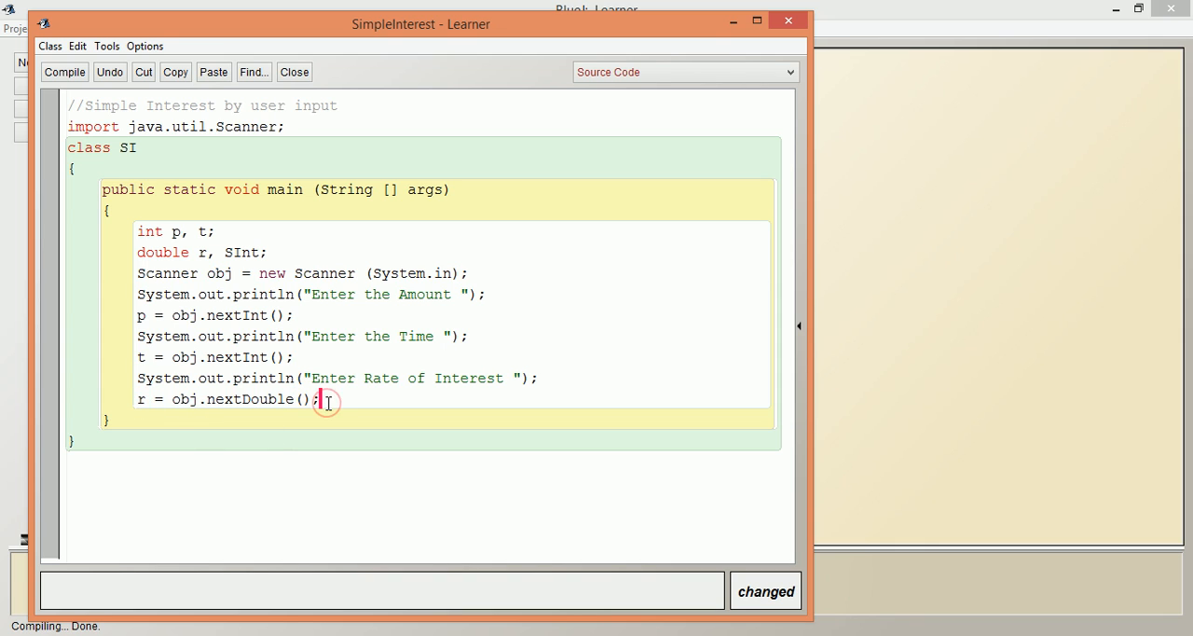
key(enter)
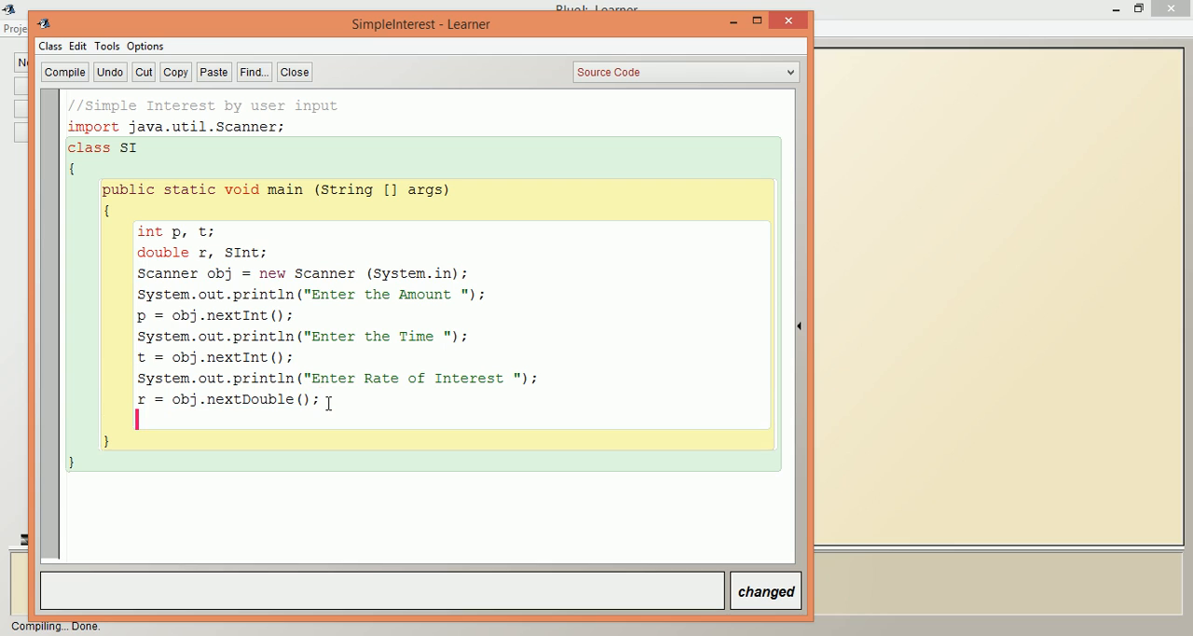
- Compute the interest with 'SInt = p*r*t/100.0;'
text(SI)
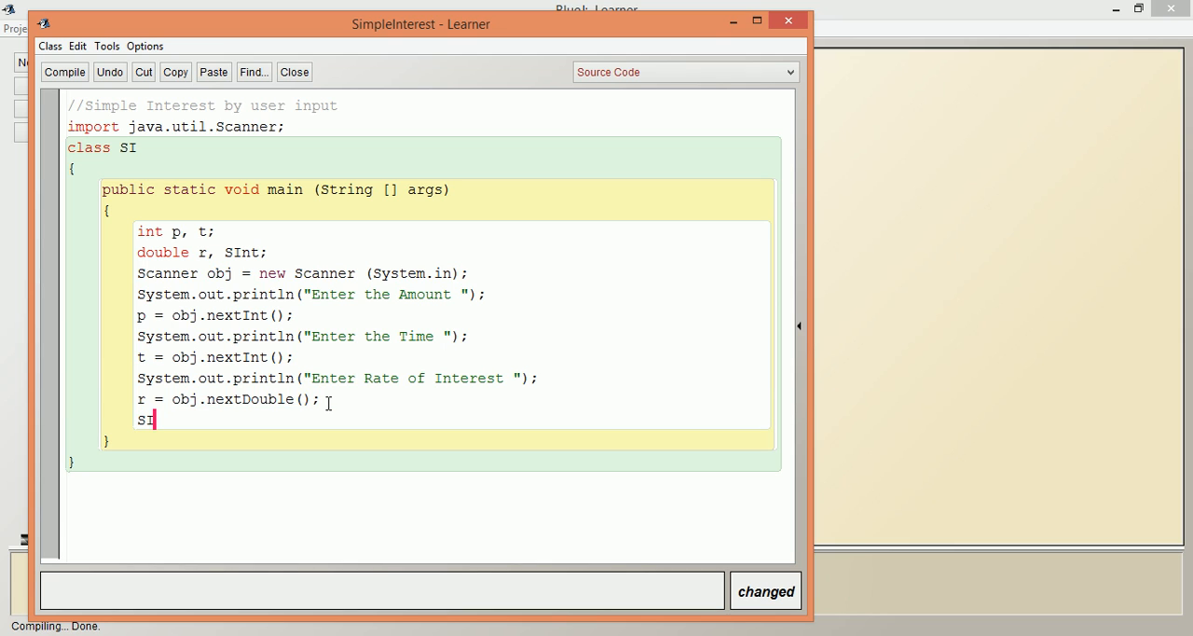
text(nt =)
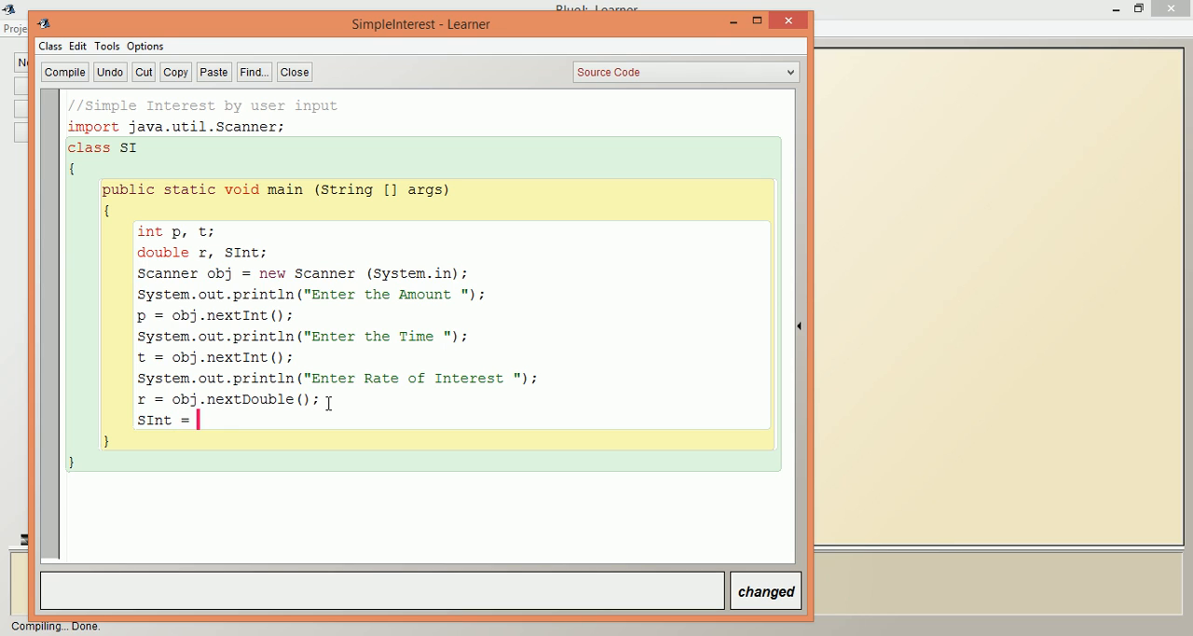
text(p)
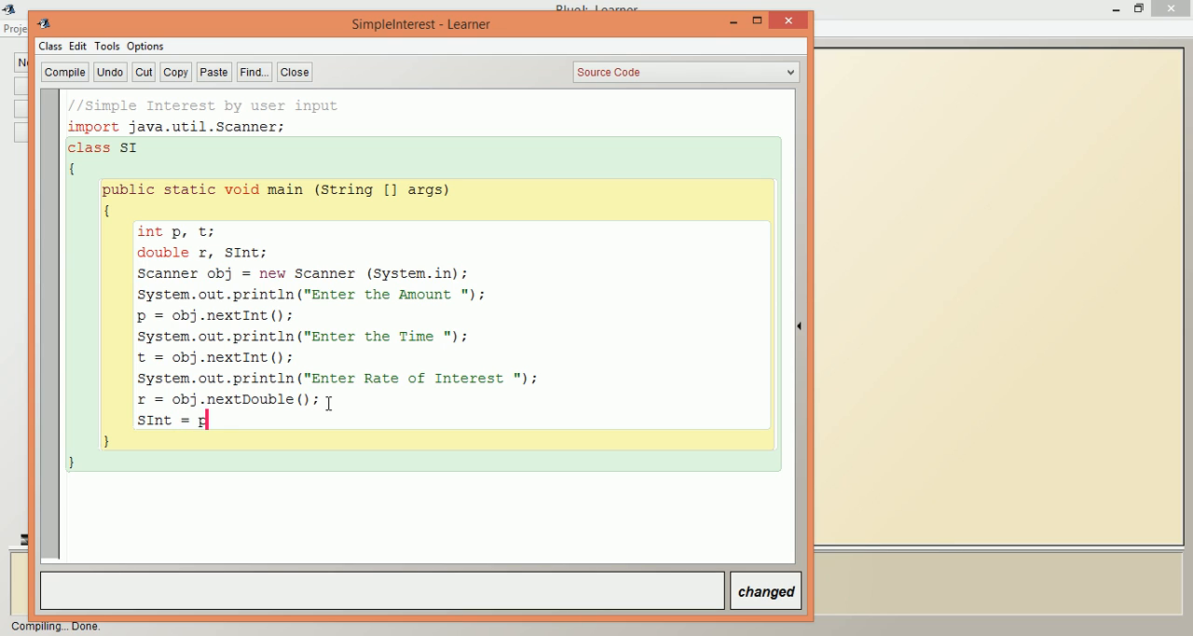
text(*r*)
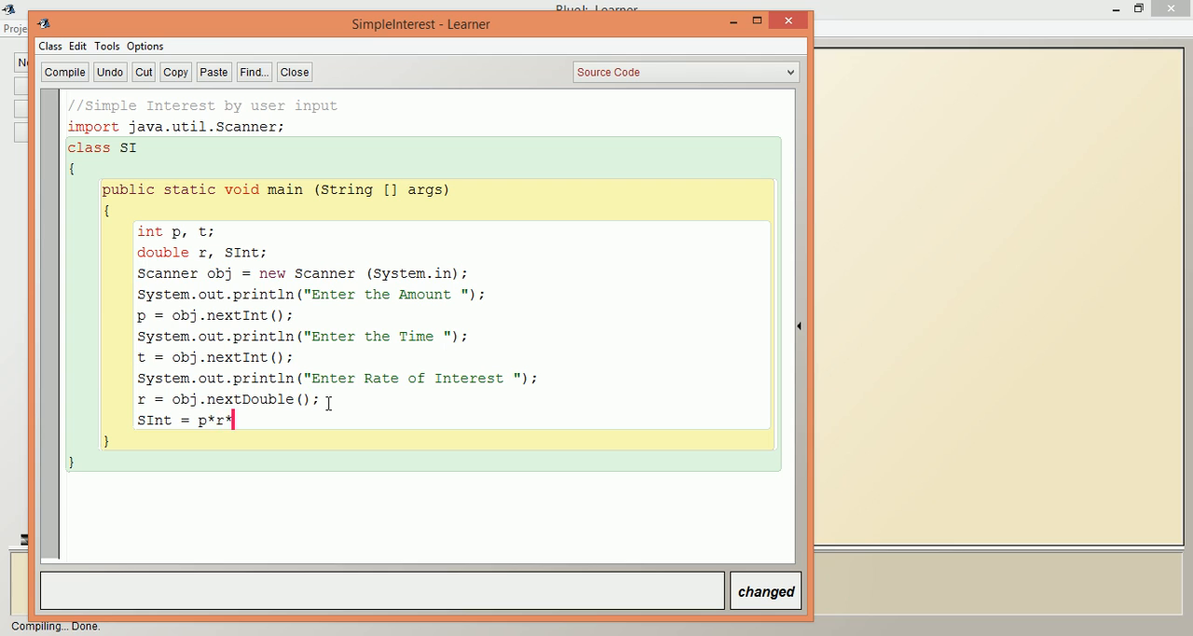
text(t/)
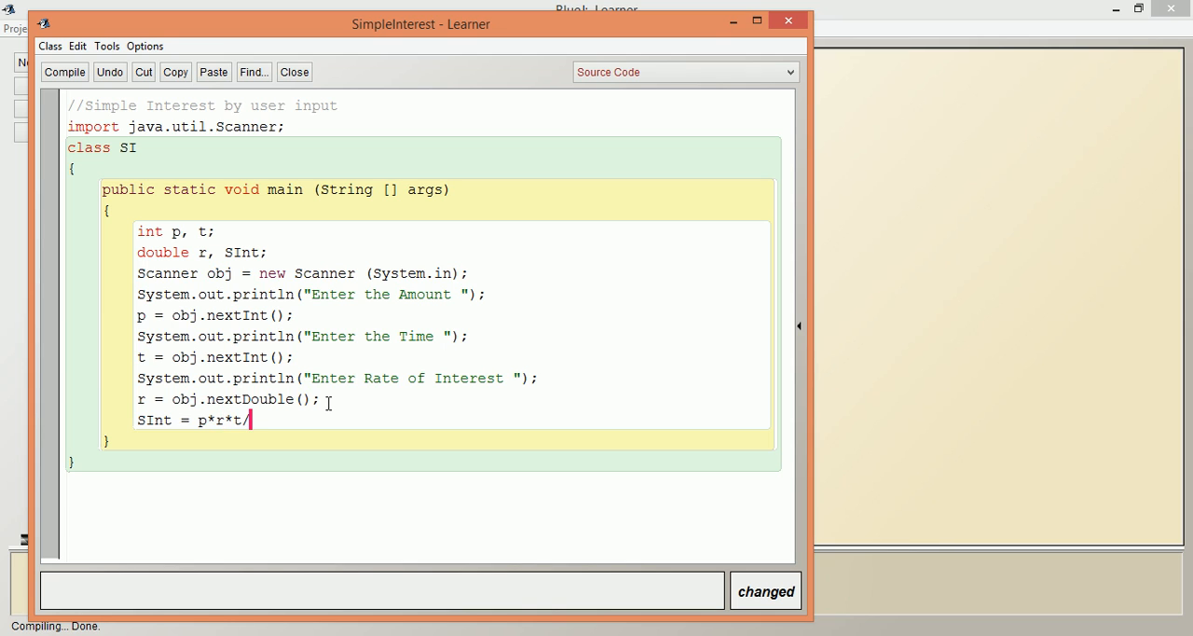
text(100.)
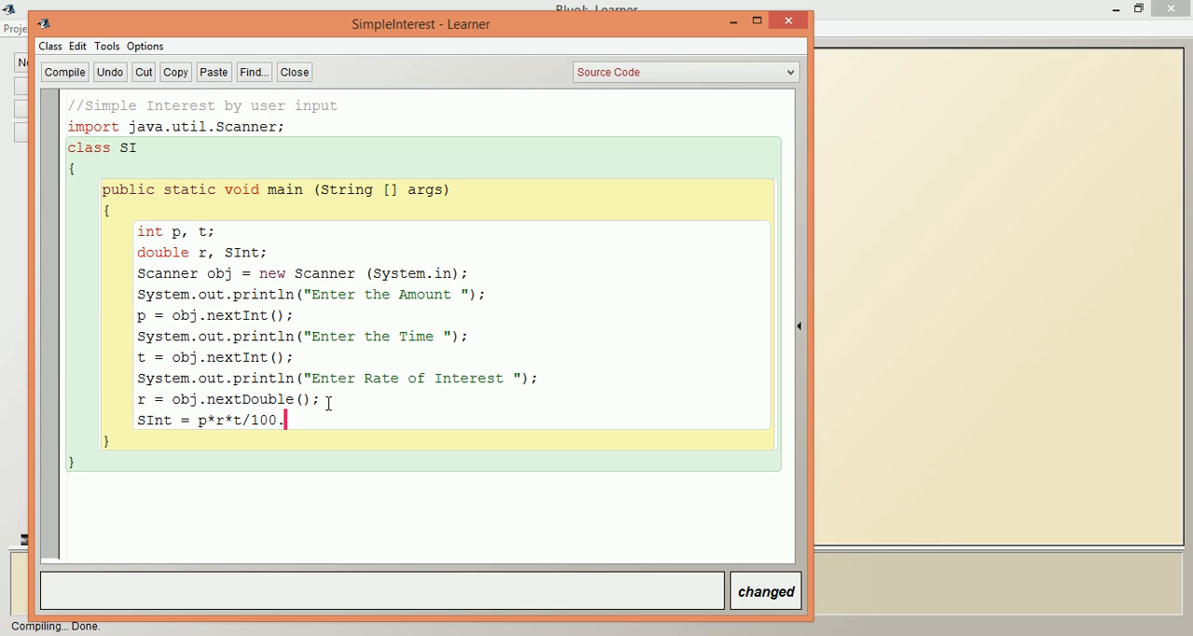
text(0)
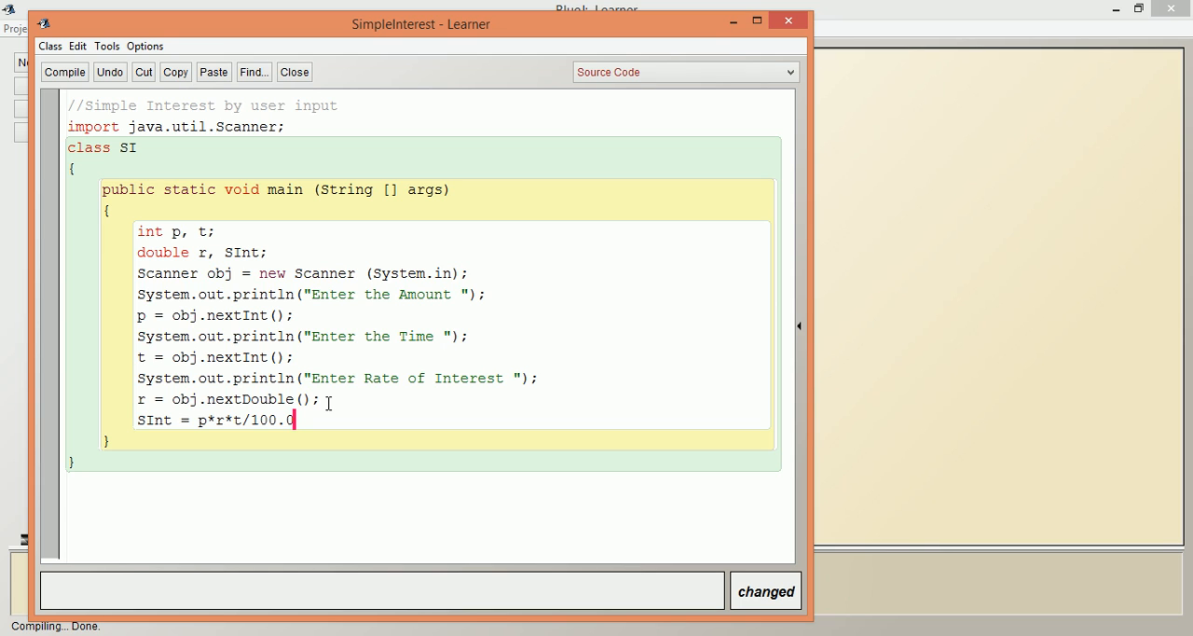
text(;)
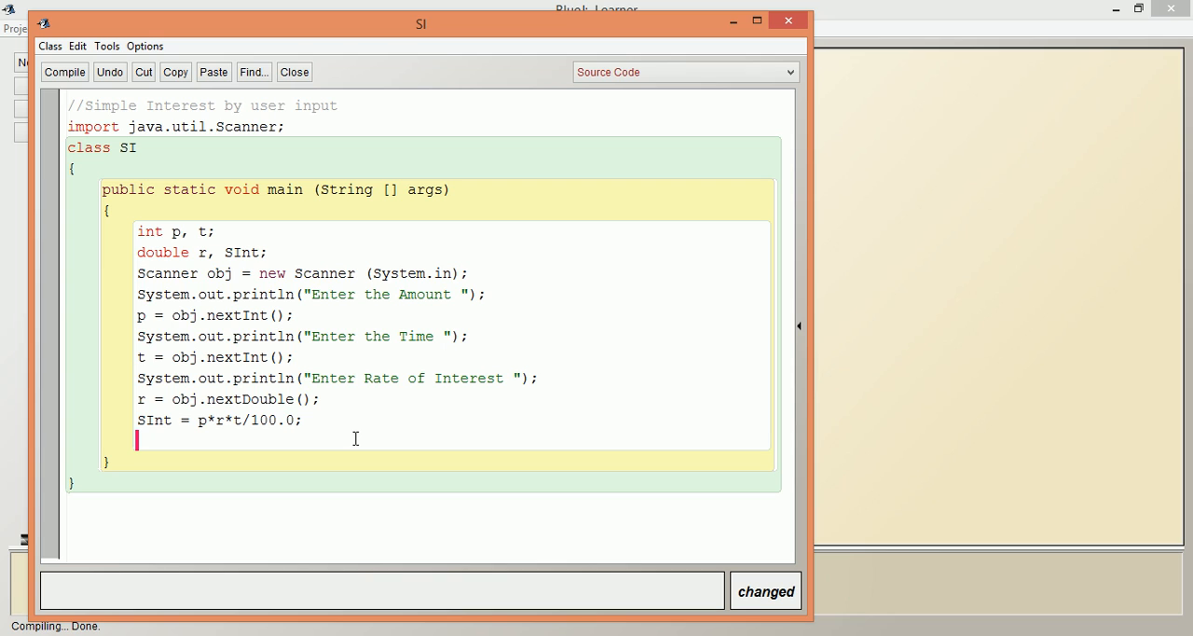
- Print the result with 'System.out.println("Simple Interest = " + SInt);'
text(S)
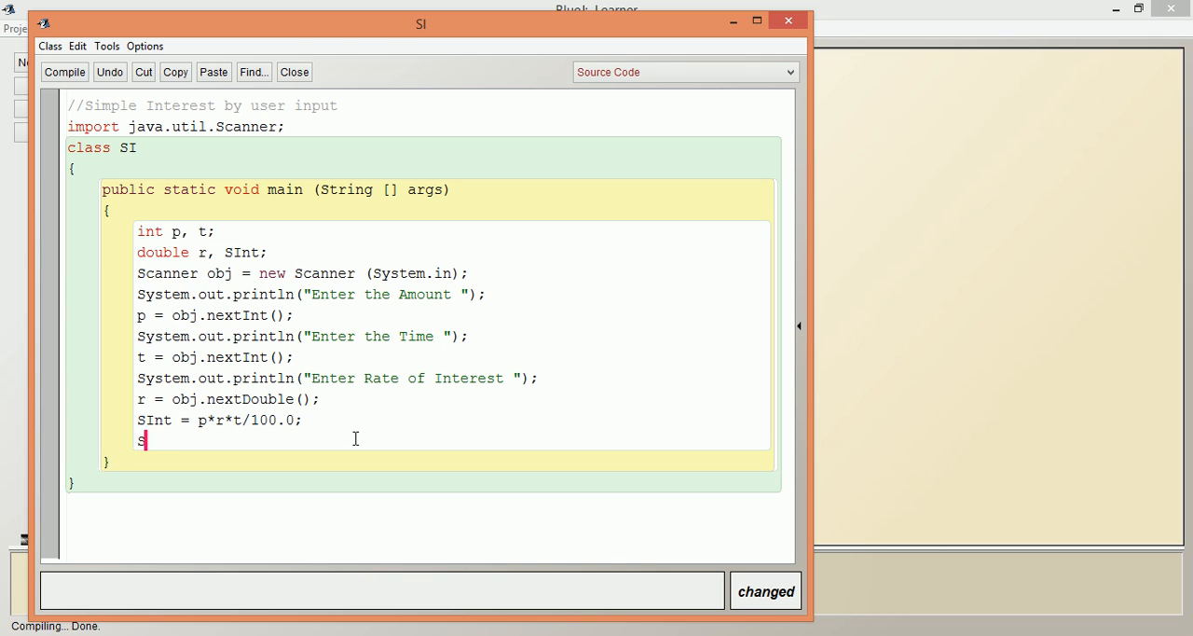
text(ystem.out)
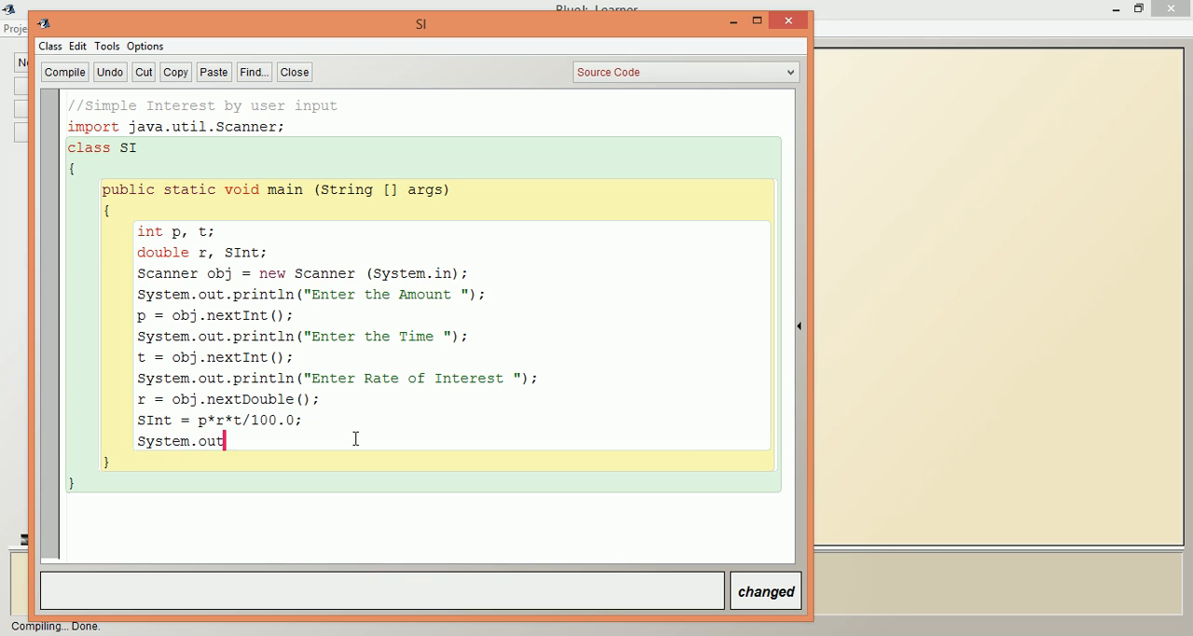
text(.println();)
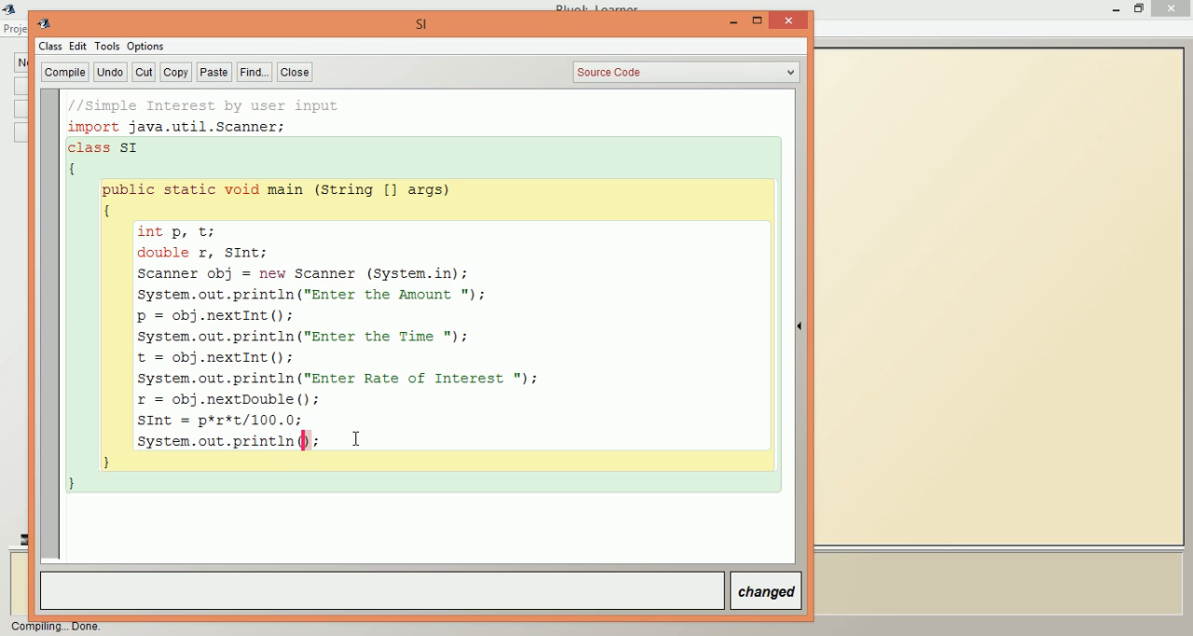
text(")
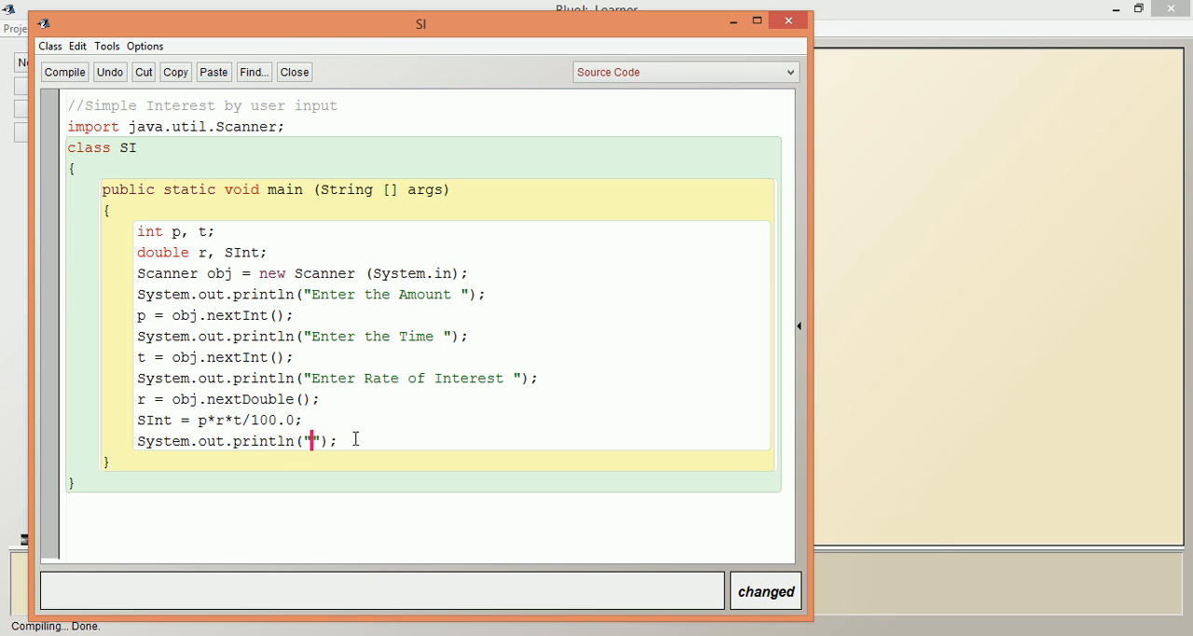
text(Simple)
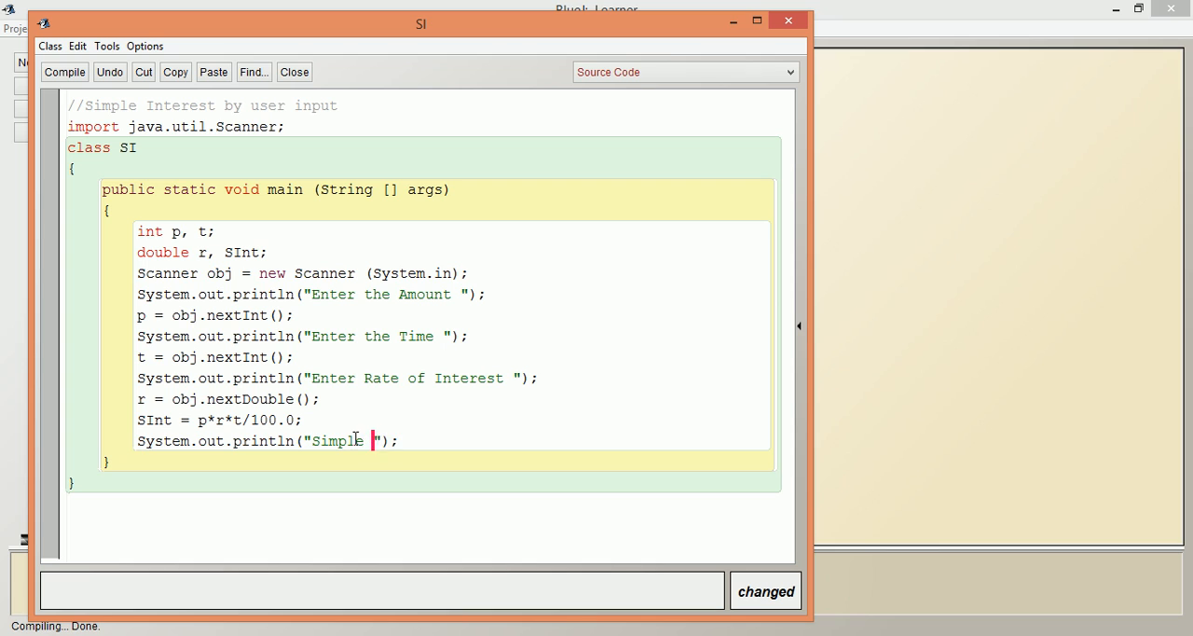
text(Interest =)
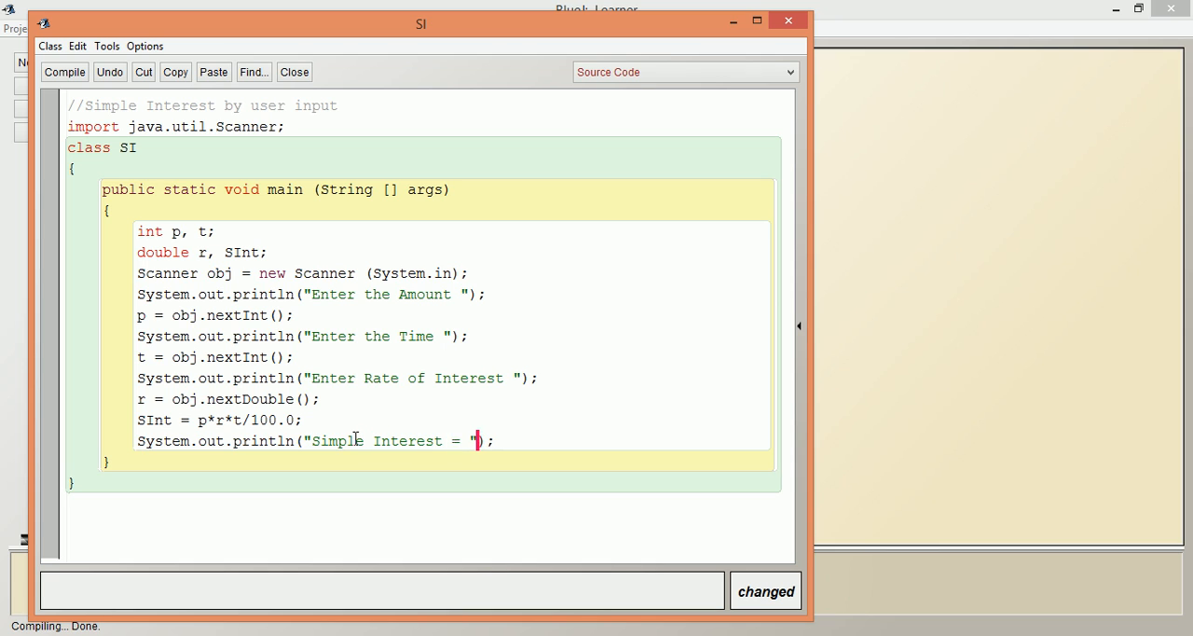
text(+)
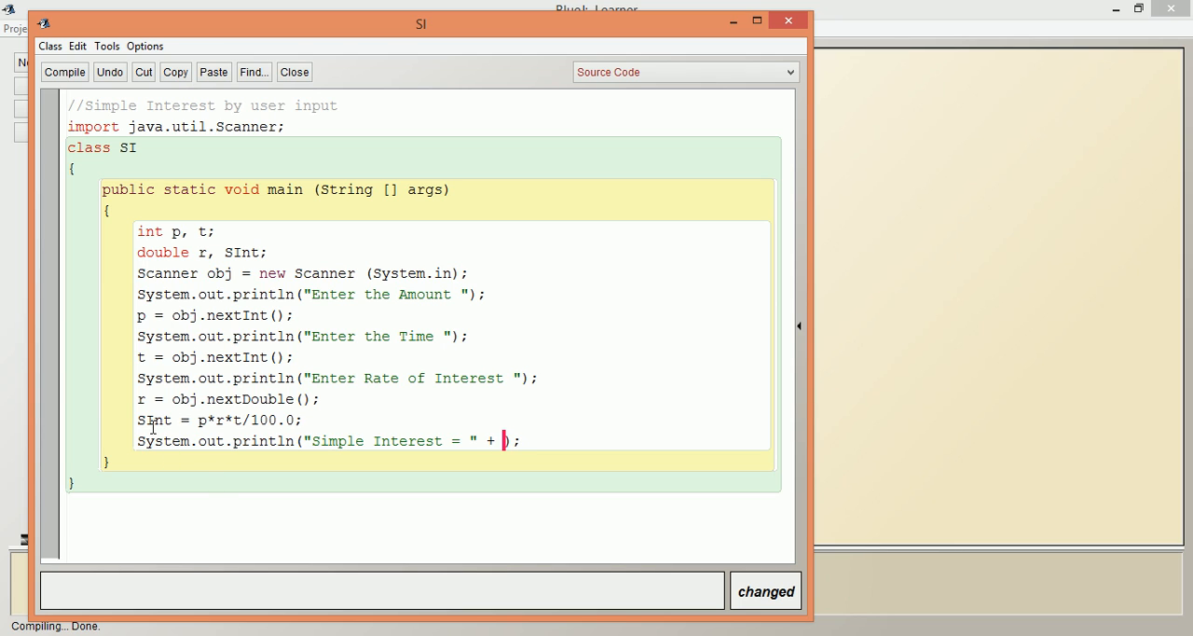
double_click(153, 419)
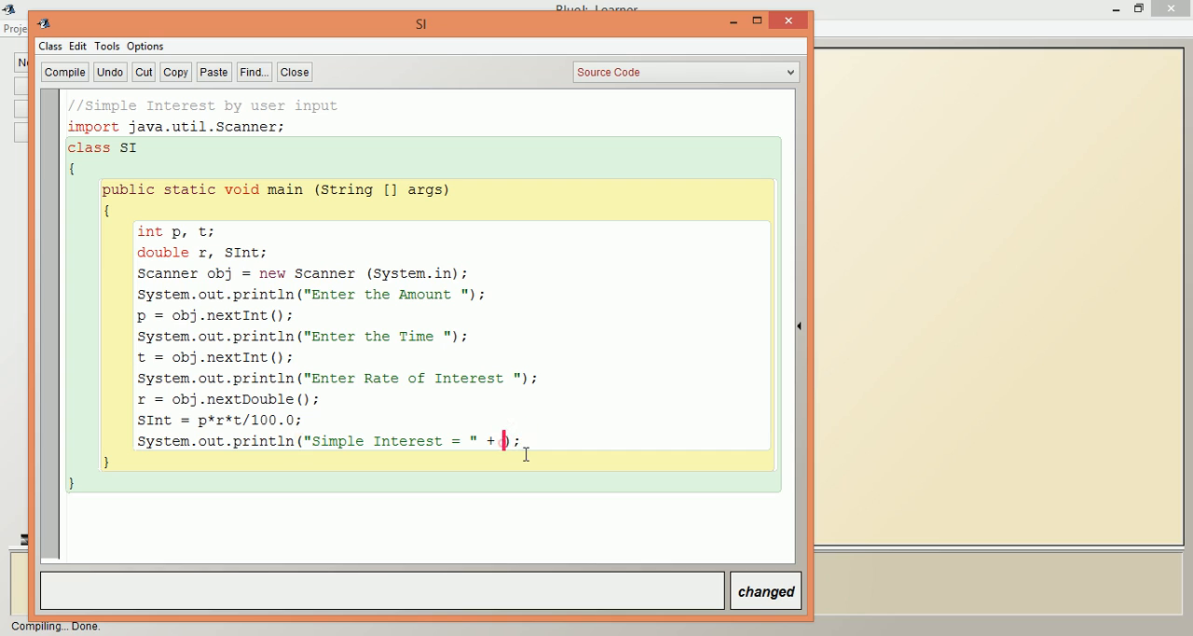
text(SInt)
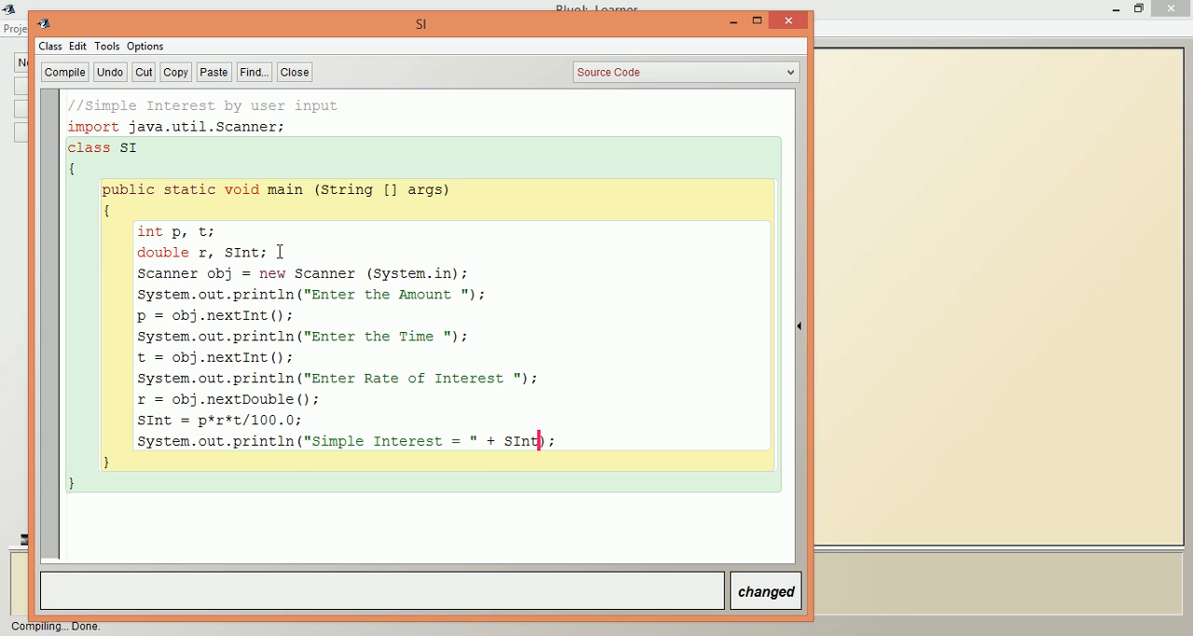
- Compile the SI class with no syntax errors
click(63, 71)
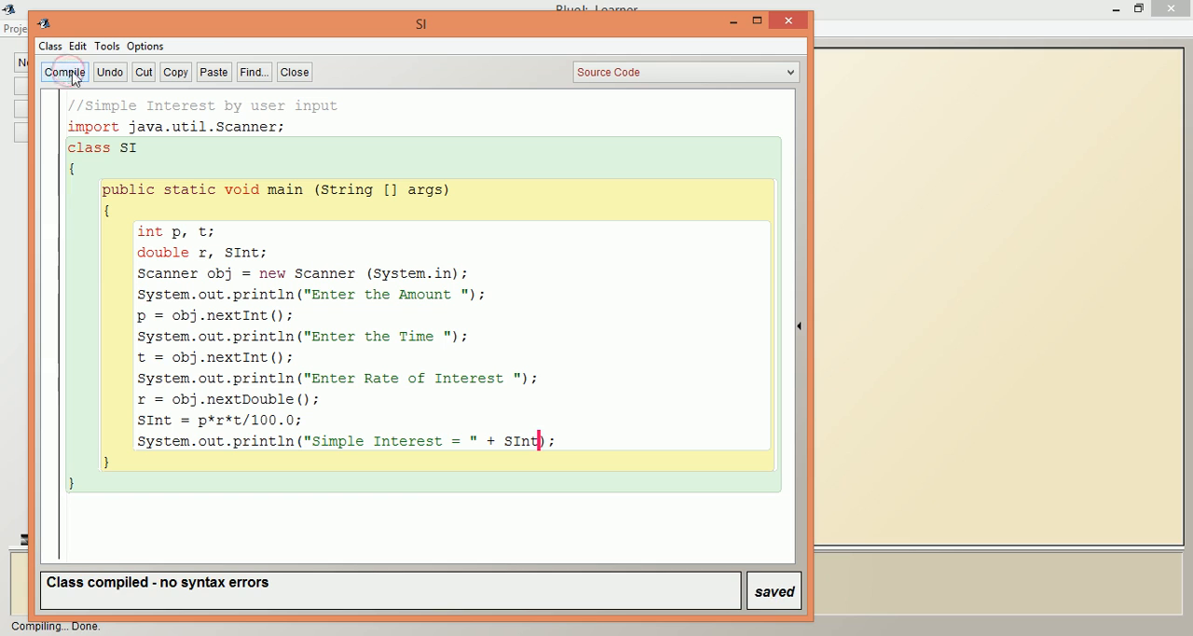
- Run SI's main and enter 10000, 2 and 7.5, yielding Simple Interest = 1500.0
click(294, 71)
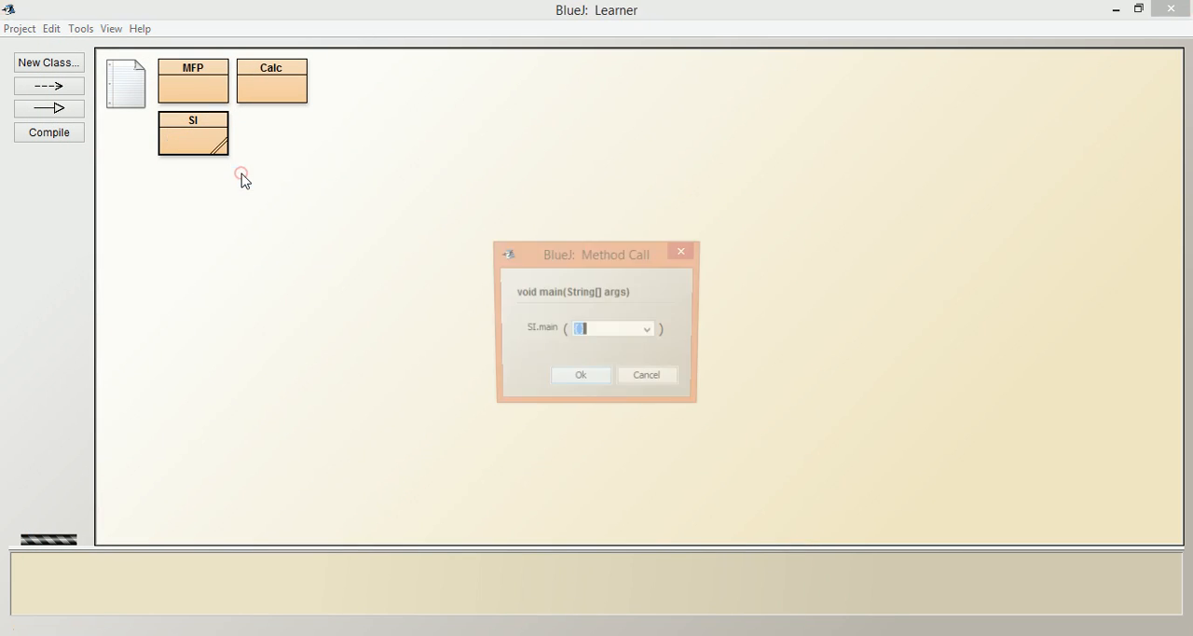
click(579, 373)
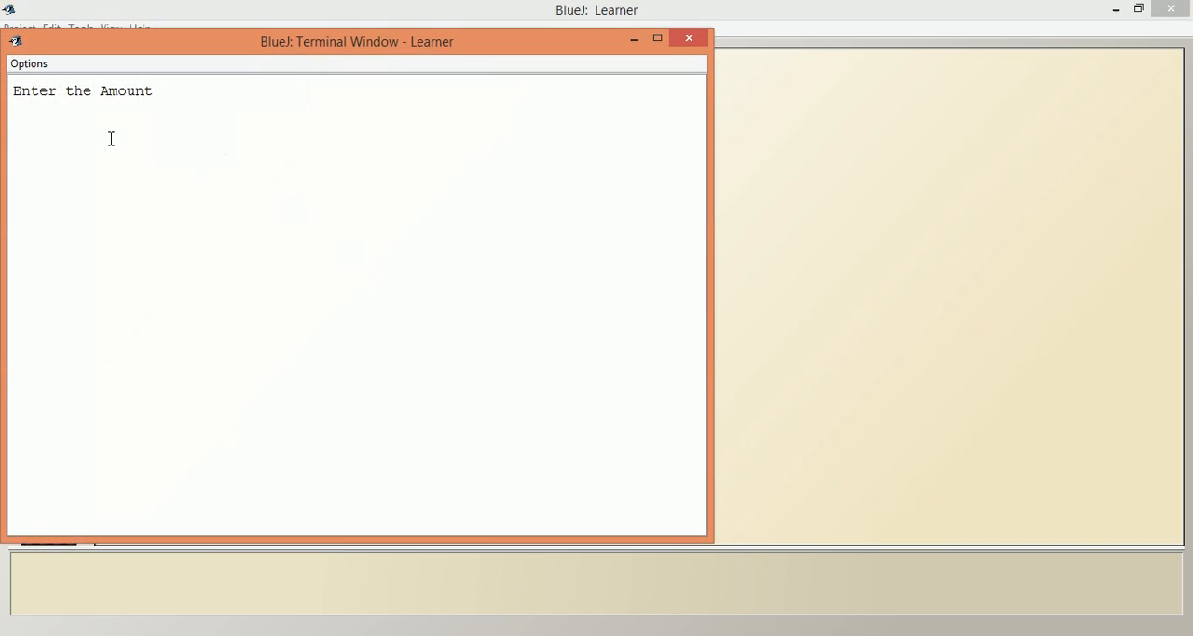
text(10000)
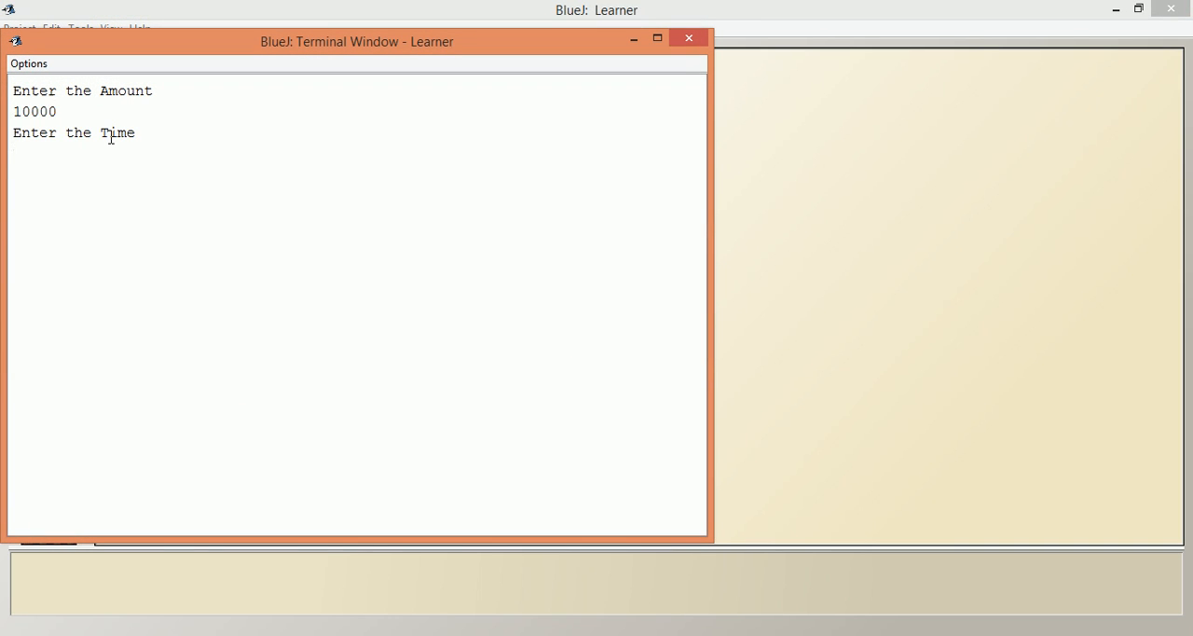
text(2)
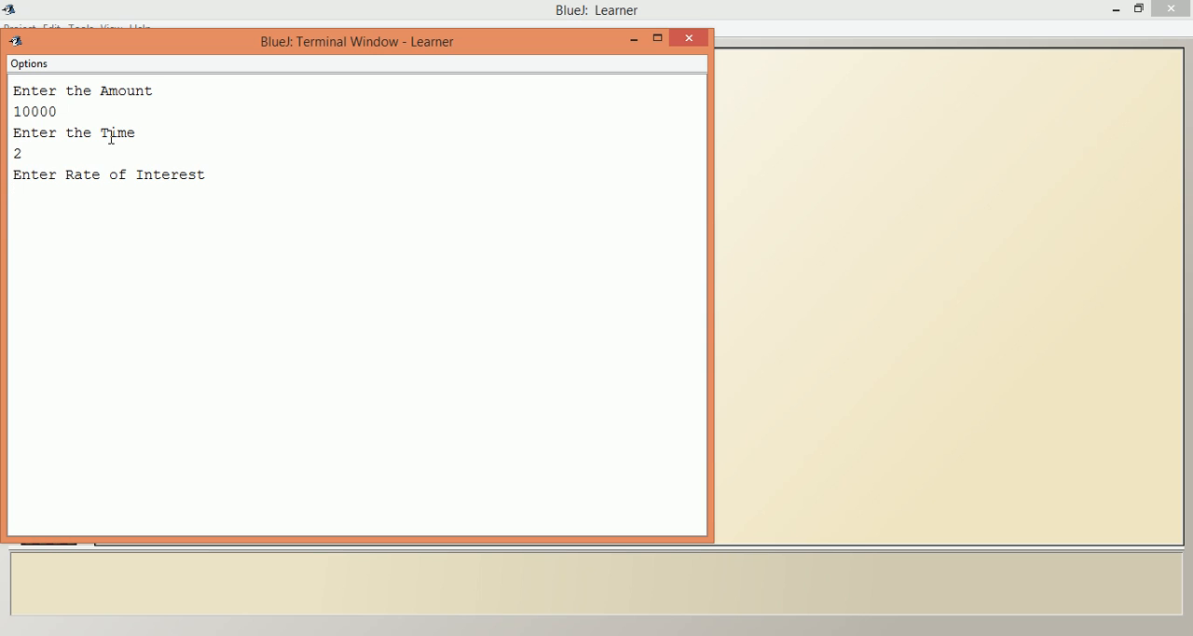
text(7.5)
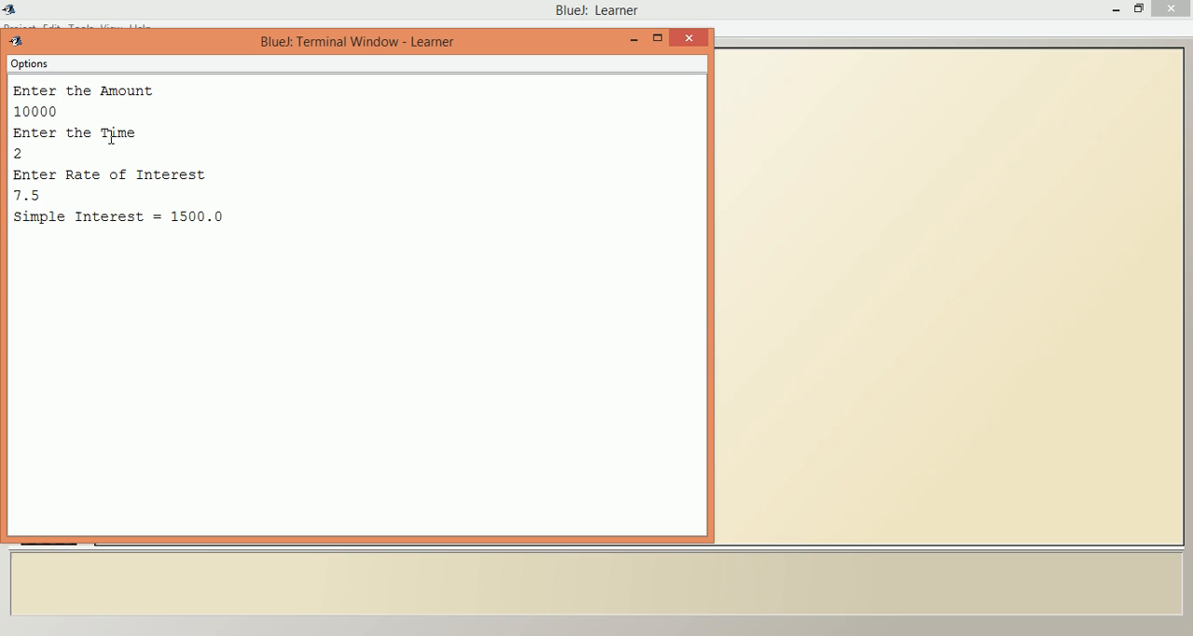